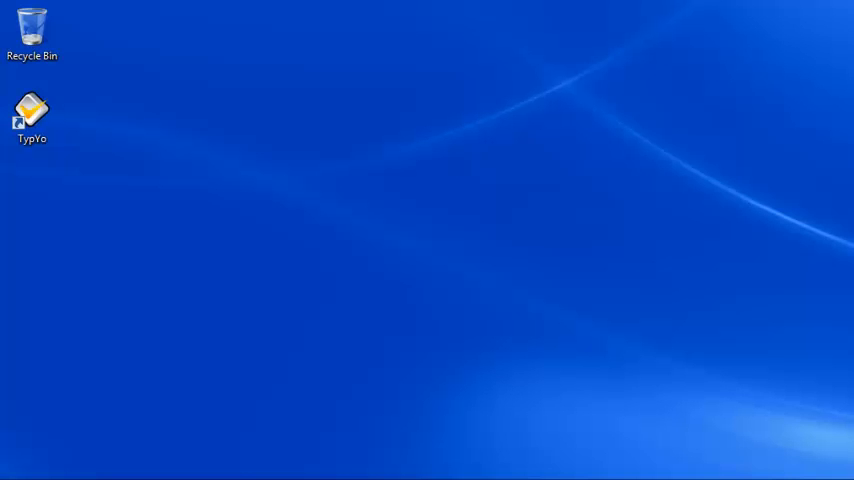
- Launch TypYo from its desktop shortcut, showing an empty Text 0 tab
{"action": "left_click", "coordinate": [32, 110]}
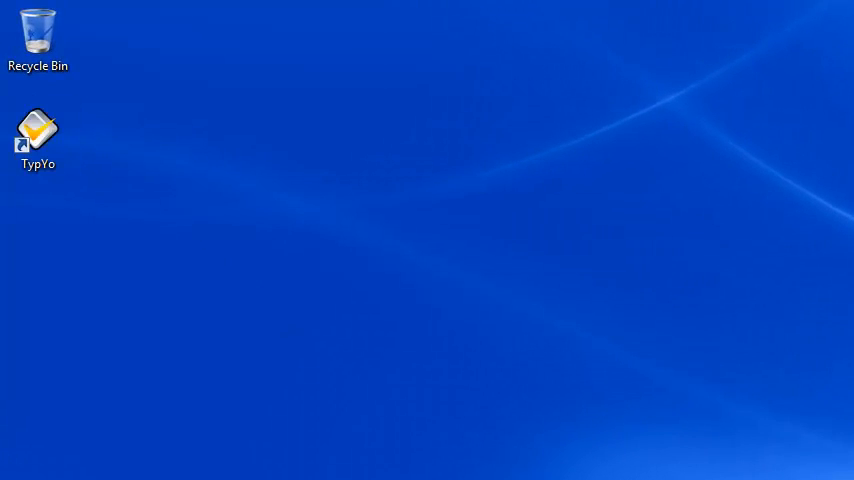
{"action": "double_click", "coordinate": [38, 128]}
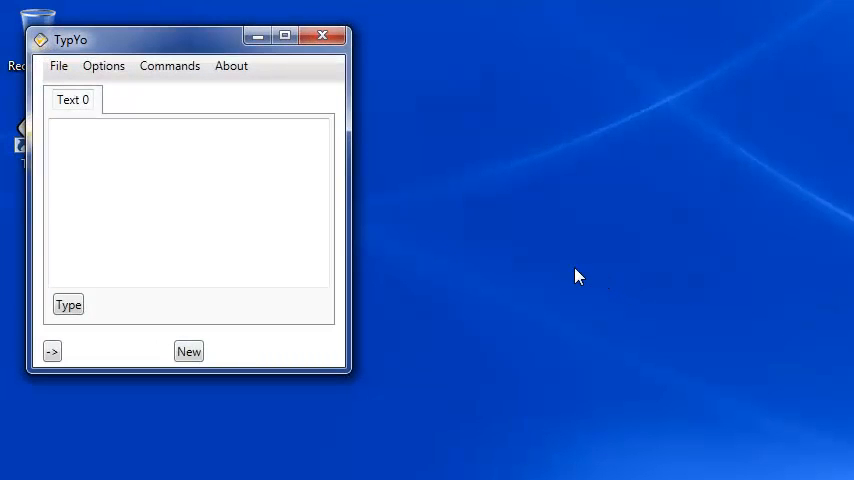
{"action": "mouse_move", "coordinate": [620, 253]}
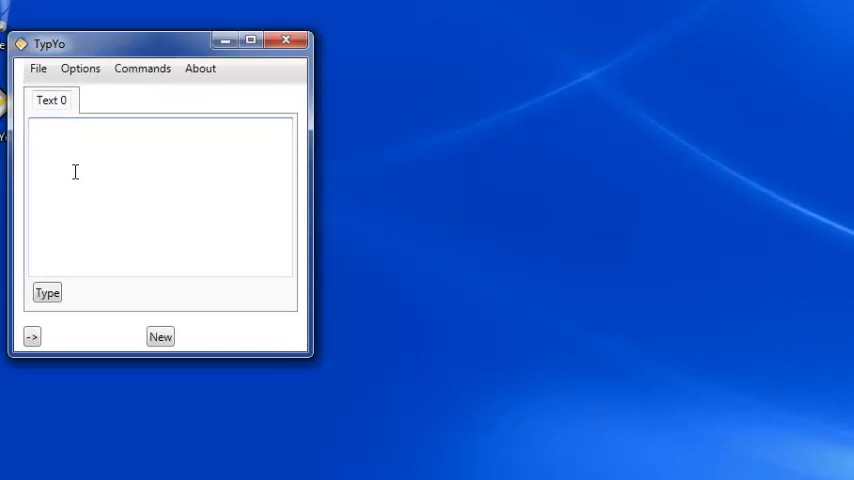
- Paste the Hello3.cs C# console program into the empty Text 0 tab
{"action": "left_click", "coordinate": [75, 172]}
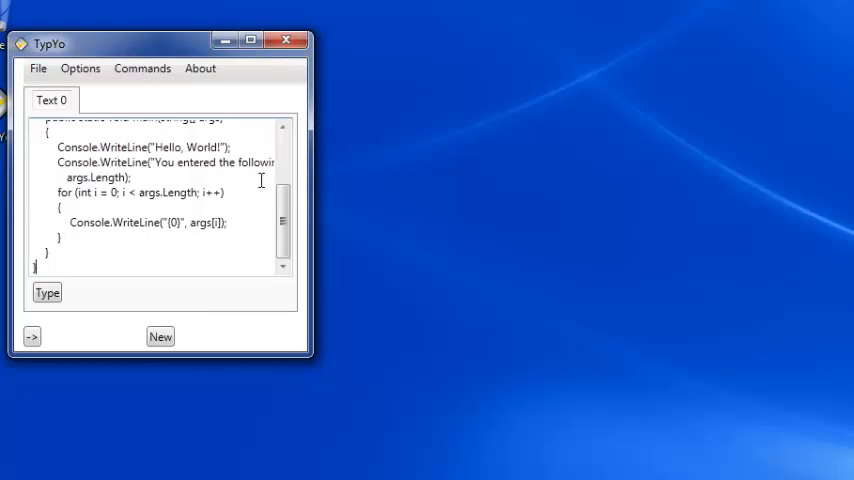
{"action": "mouse_move", "coordinate": [255, 185]}
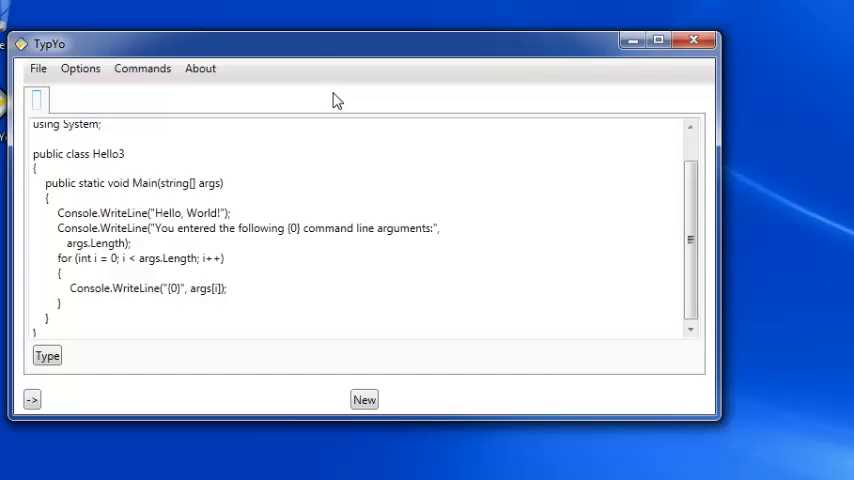
- Rename the text tab to HelloWorld and scroll through its Hello3 code
{"action": "type", "text": "H"}
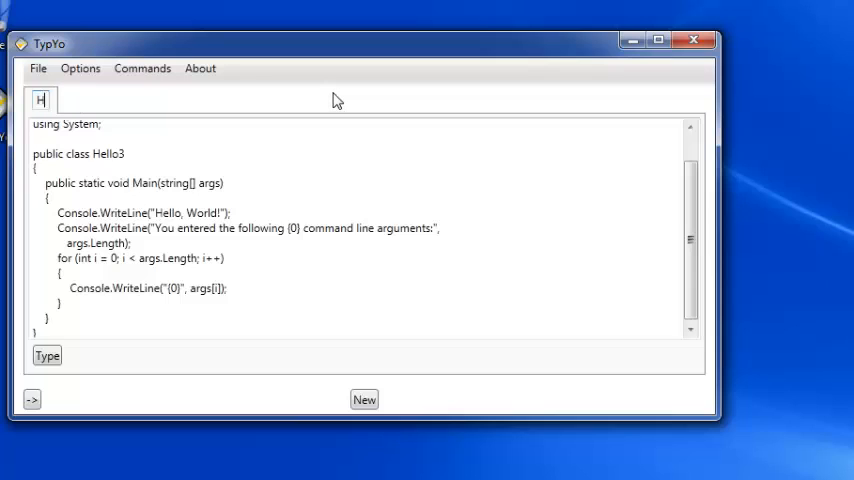
{"action": "type", "text": "elloW"}
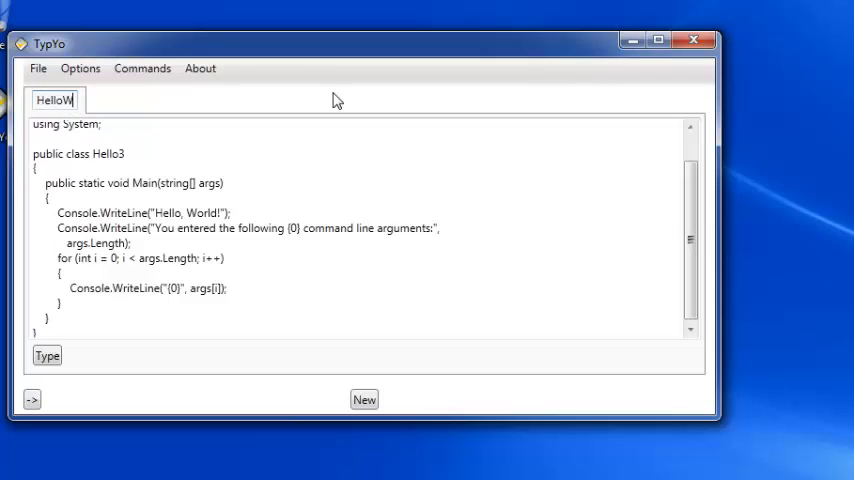
{"action": "type", "text": "orld"}
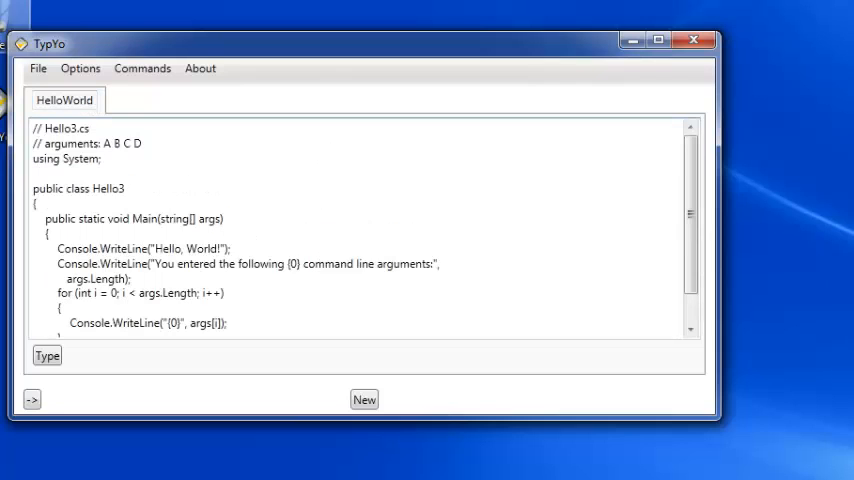
{"action": "scroll", "scroll_direction": "down", "scroll_amount": 3}
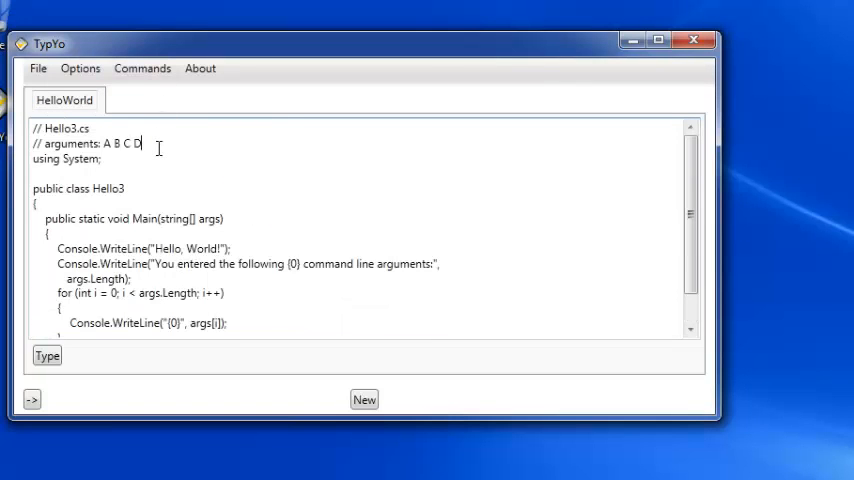
{"action": "mouse_move", "coordinate": [252, 154]}
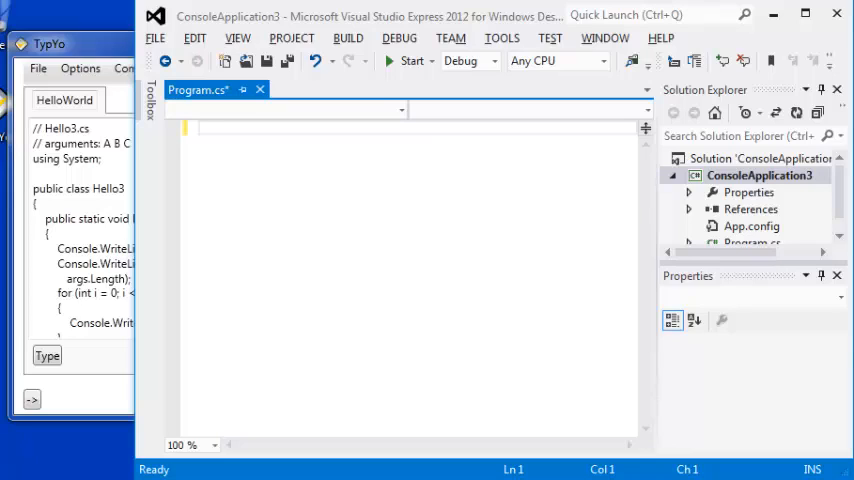
- Have TypYo type the Hello3.cs header comment and the Main method signature into Program.cs
{"action": "type", "text": "/"}
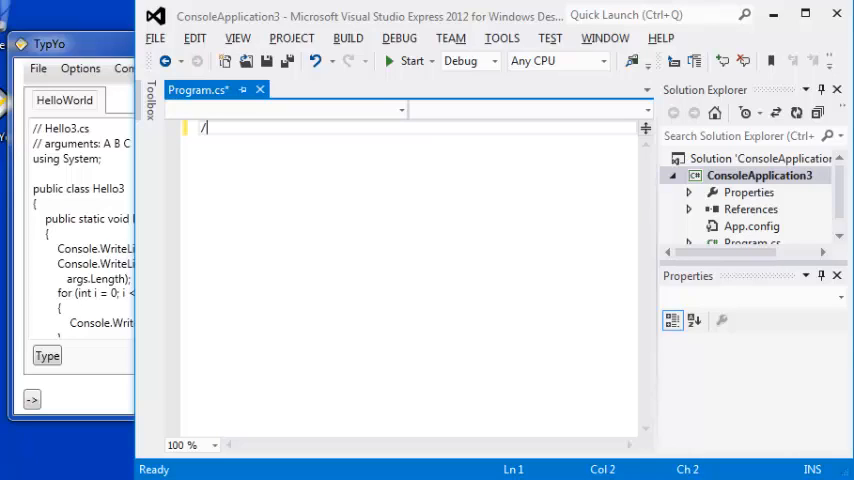
{"action": "type", "text": "/ Hello3.cs"}
{"action": "type", "text": "pu"}
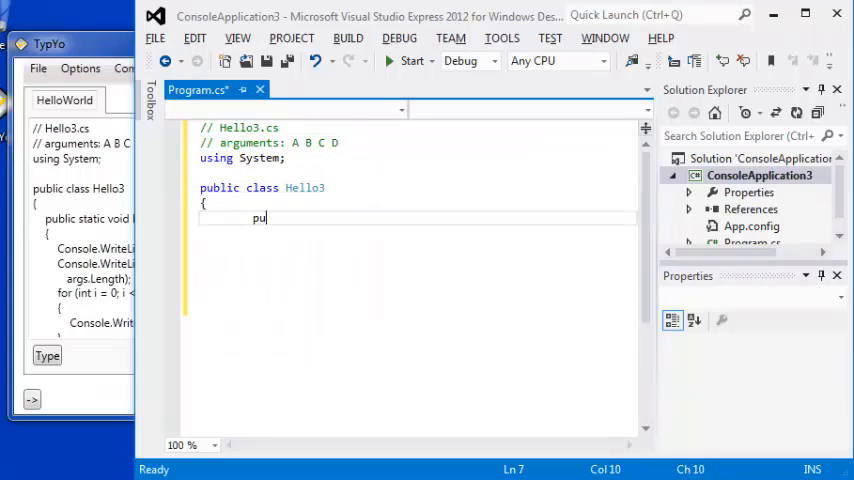
{"action": "type", "text": "blic static void Main(st"}
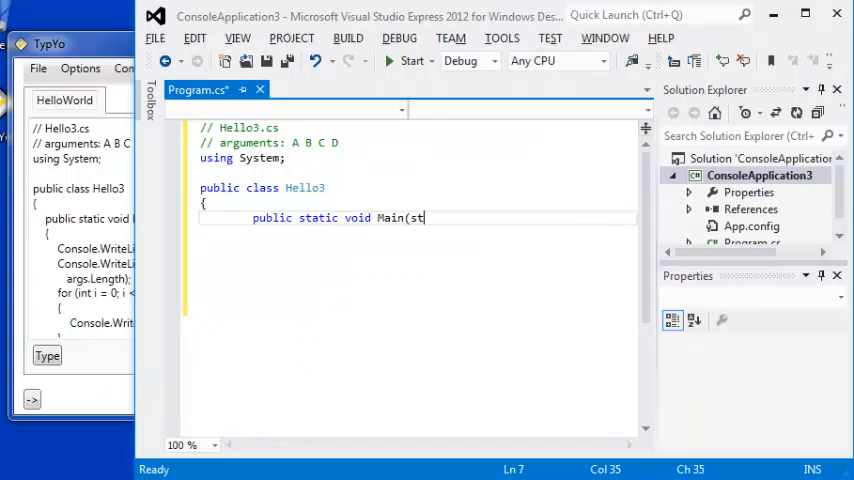
{"action": "type", "text": "ring[] args)"}
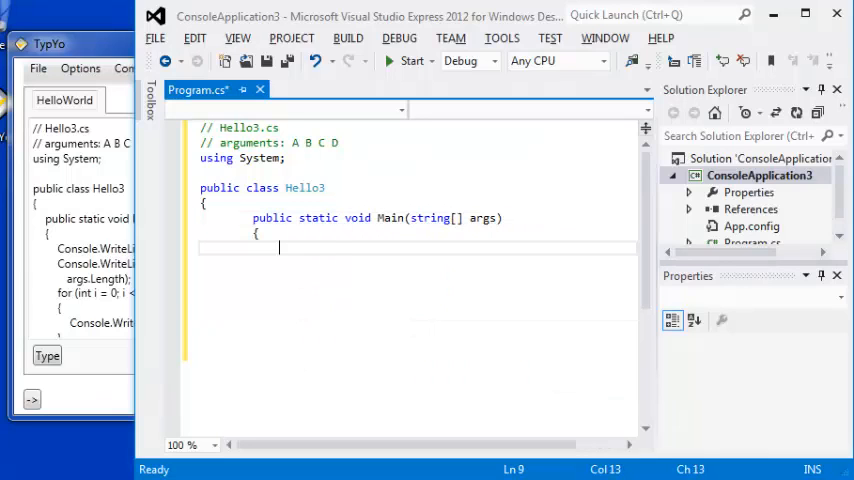
{"action": "type", "text": "Console.WriteLine(\"Hello, World!\");"}
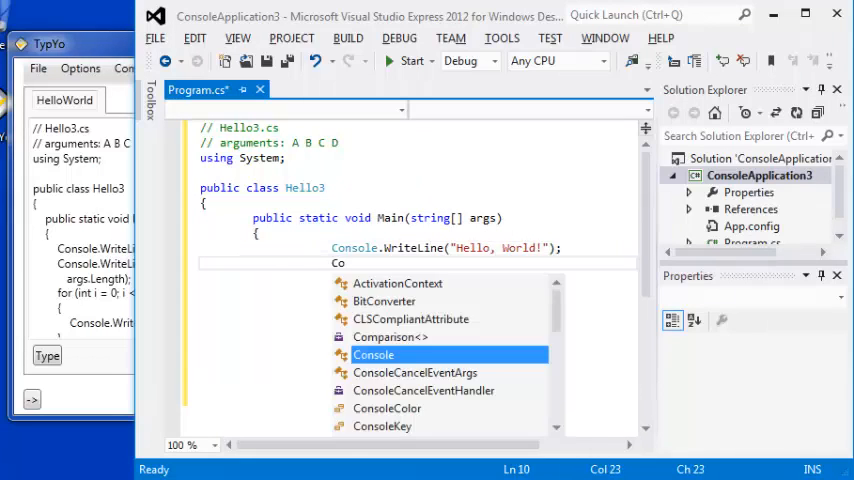
- Let TypYo finish the WriteLine greeting lines and the argument-printing for loop
{"action": "type", "text": "Console.WriteLine(\""}
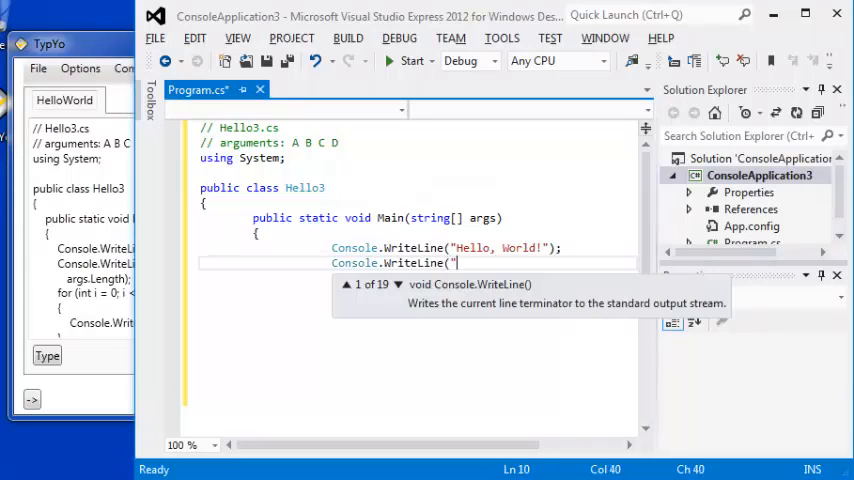
{"action": "type", "text": "You entered the following {0} comma"}
{"action": "type", "text": "args.Length);"}
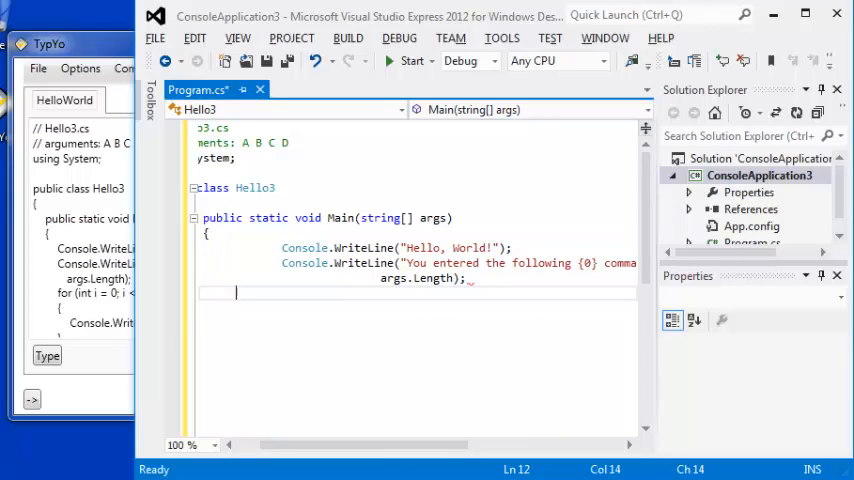
{"action": "type", "text": "f"}
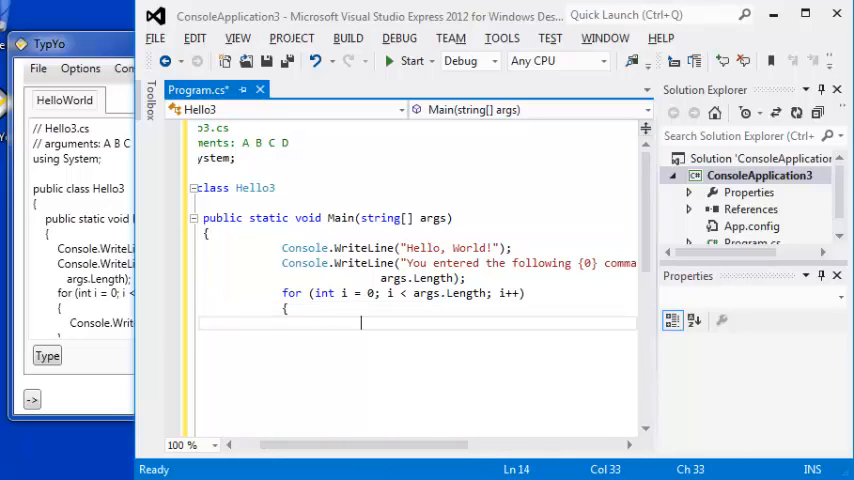
{"action": "type", "text": "Console.WriteLine(\"{0}\", args[i]);"}
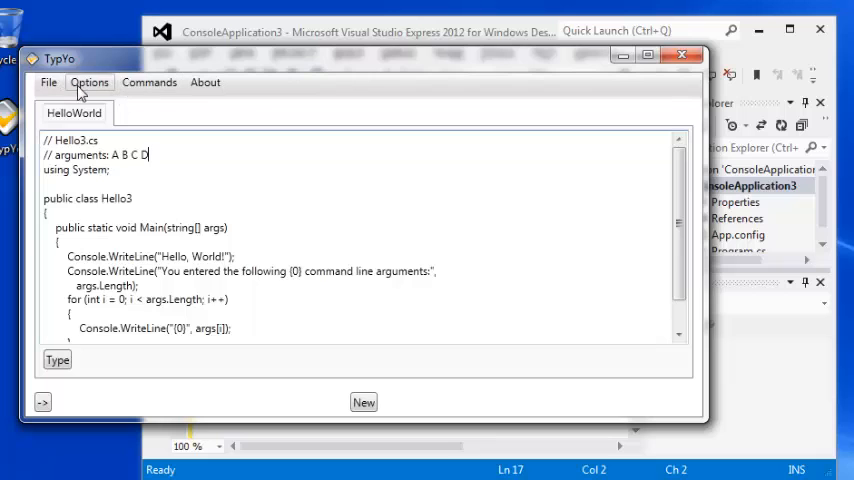
- Open TypYo's Typing Configuration window from the Options menu
{"action": "left_click", "coordinate": [90, 80]}
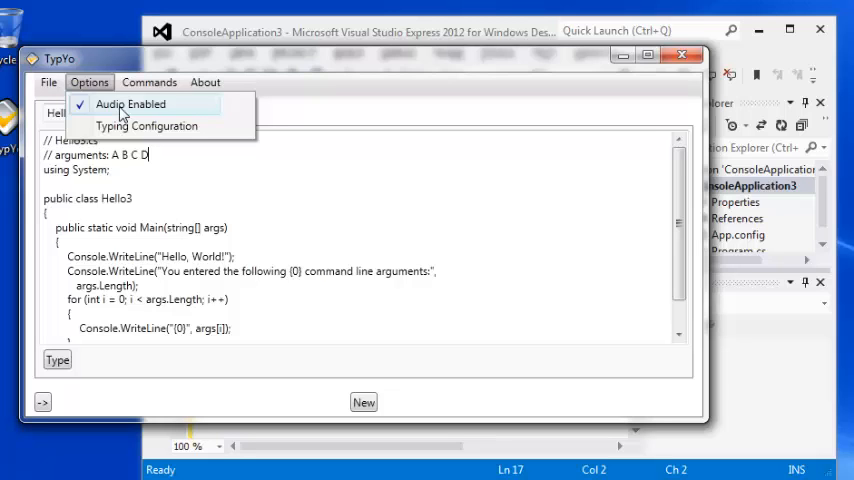
{"action": "mouse_move", "coordinate": [146, 125]}
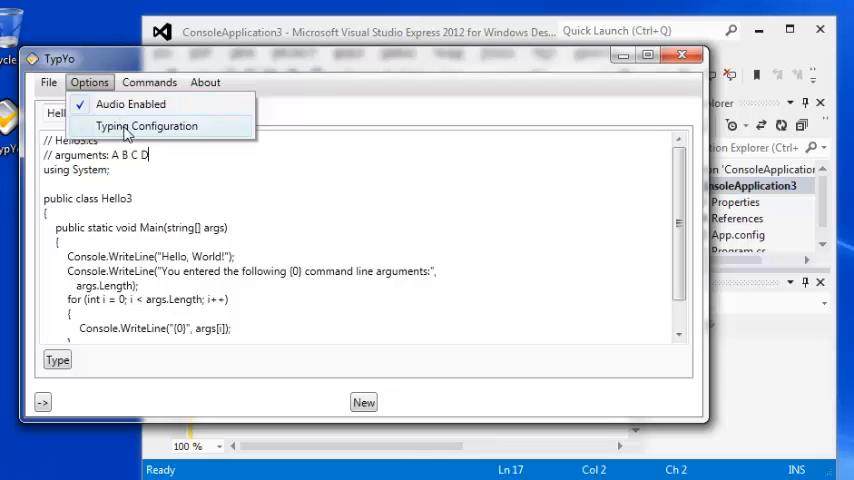
{"action": "left_click", "coordinate": [147, 125]}
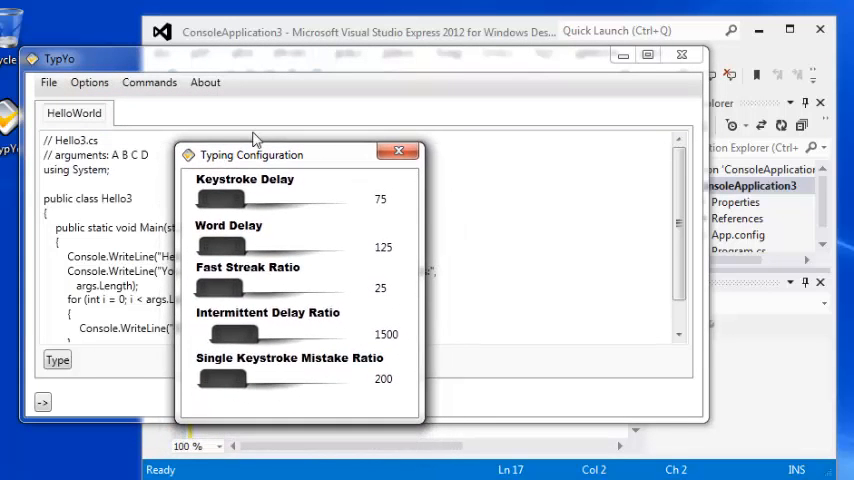
{"action": "mouse_move", "coordinate": [248, 150]}
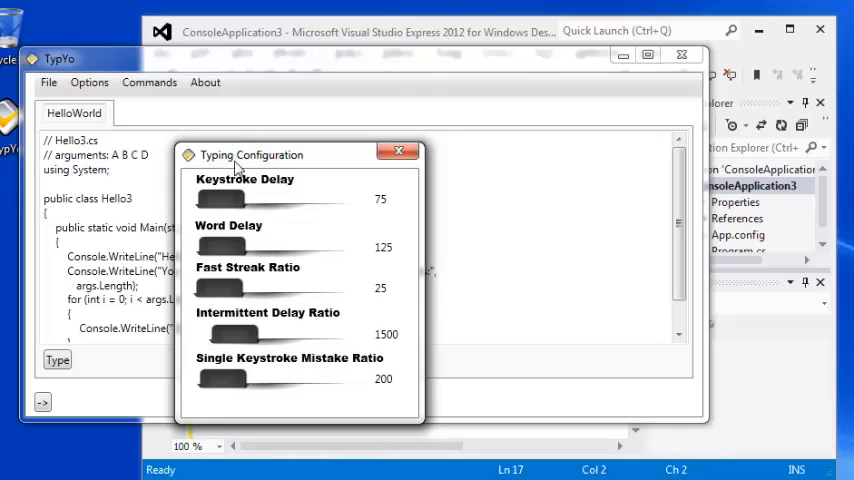
{"action": "mouse_move", "coordinate": [222, 197]}
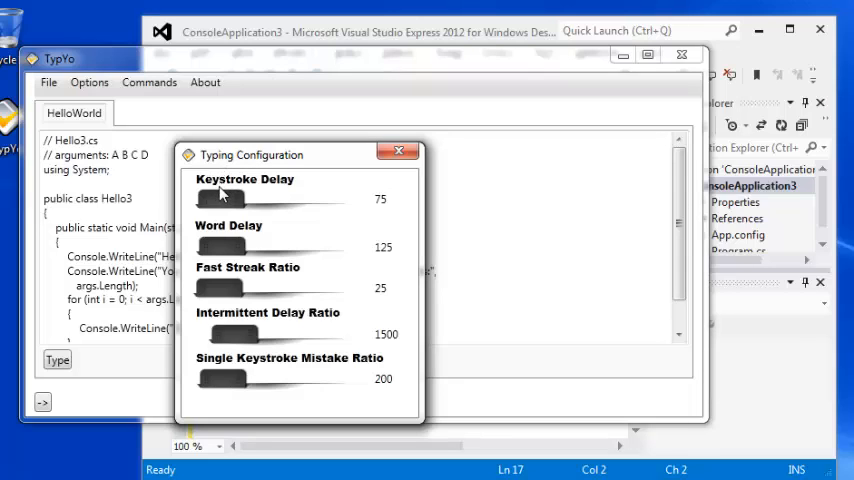
{"action": "mouse_move", "coordinate": [228, 205]}
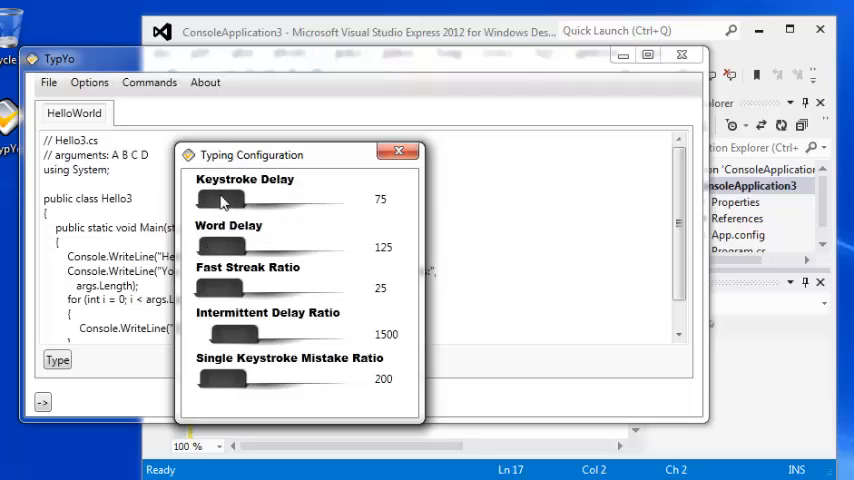
- Lower the Keystroke Delay slider from 75 to 20
{"action": "left_click_drag", "start_coordinate": [222, 199], "coordinate": [202, 199]}
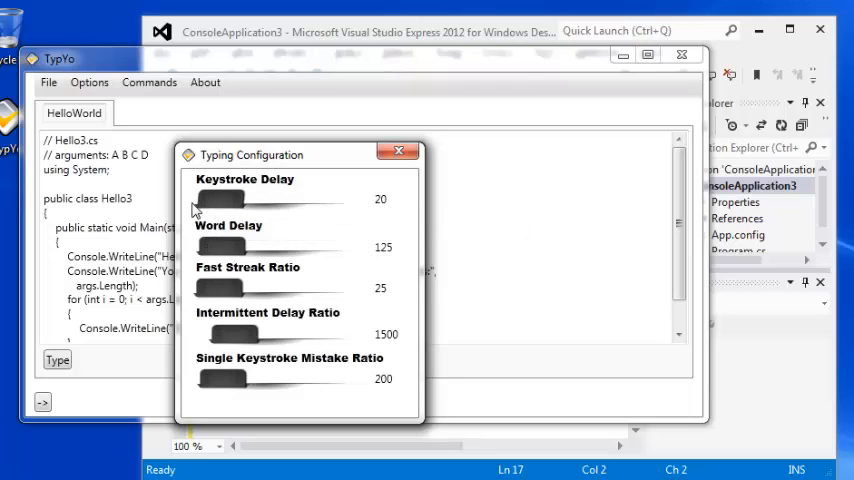
{"action": "mouse_move", "coordinate": [362, 203]}
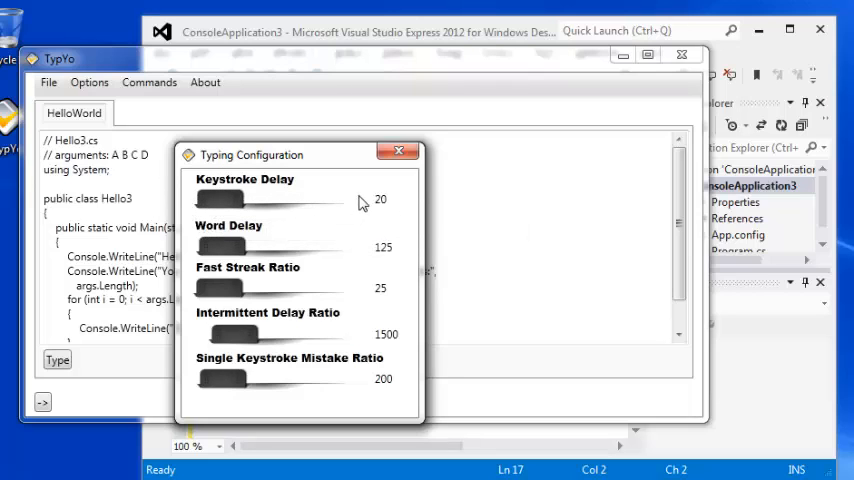
{"action": "mouse_move", "coordinate": [248, 248]}
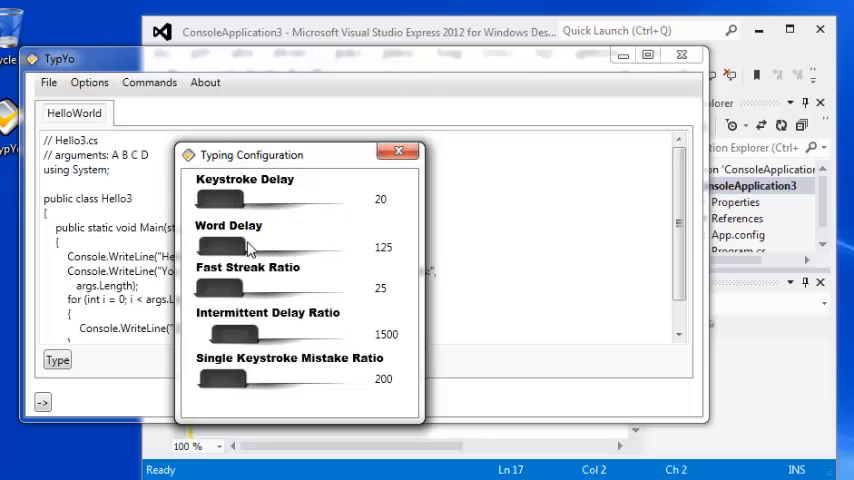
{"action": "mouse_move", "coordinate": [222, 247]}
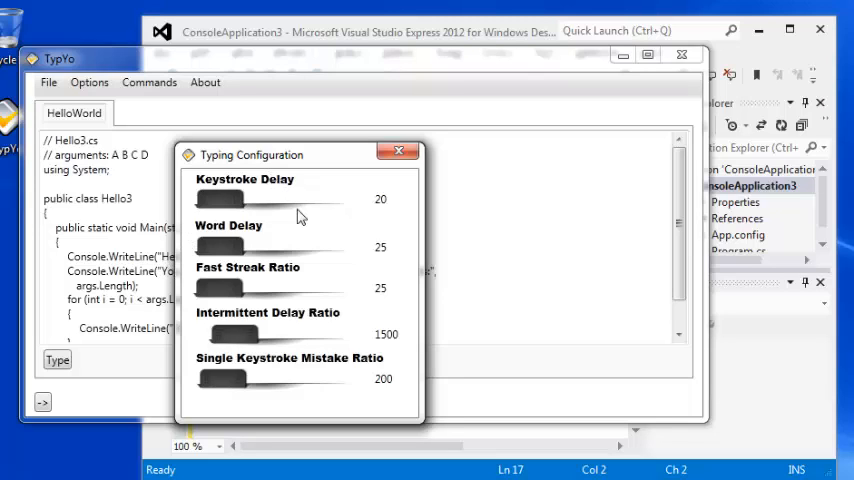
{"action": "mouse_move", "coordinate": [210, 300]}
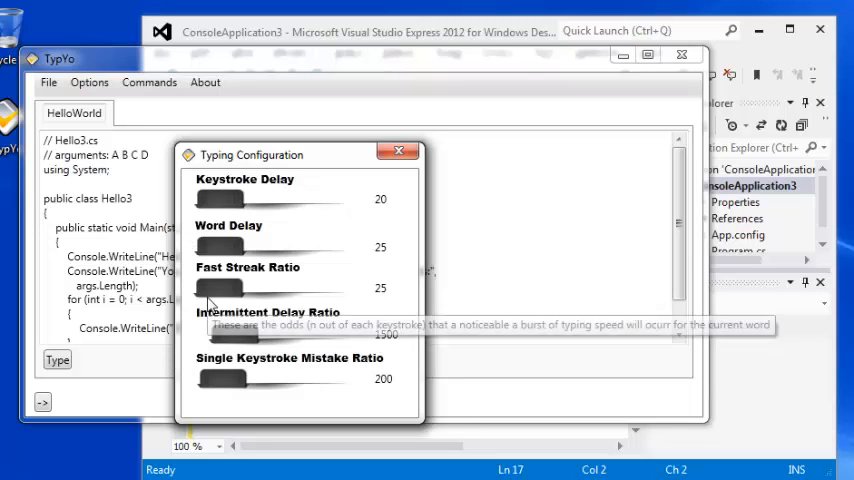
{"action": "mouse_move", "coordinate": [218, 290]}
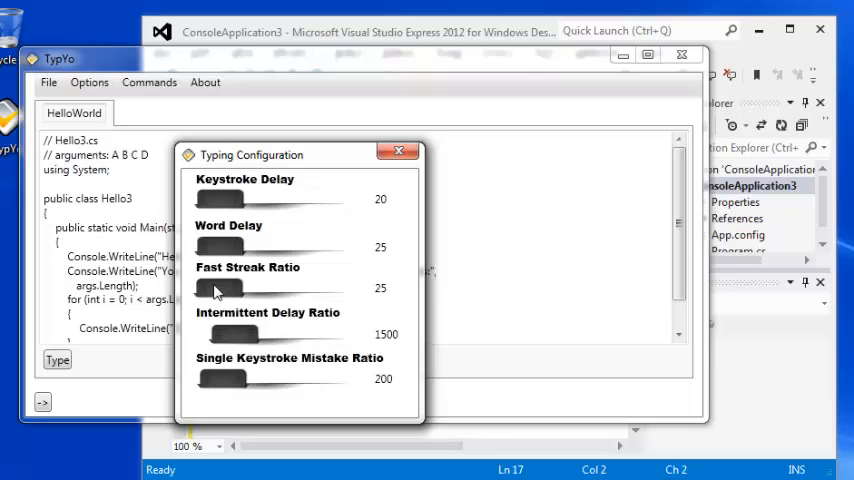
{"action": "mouse_move", "coordinate": [210, 297]}
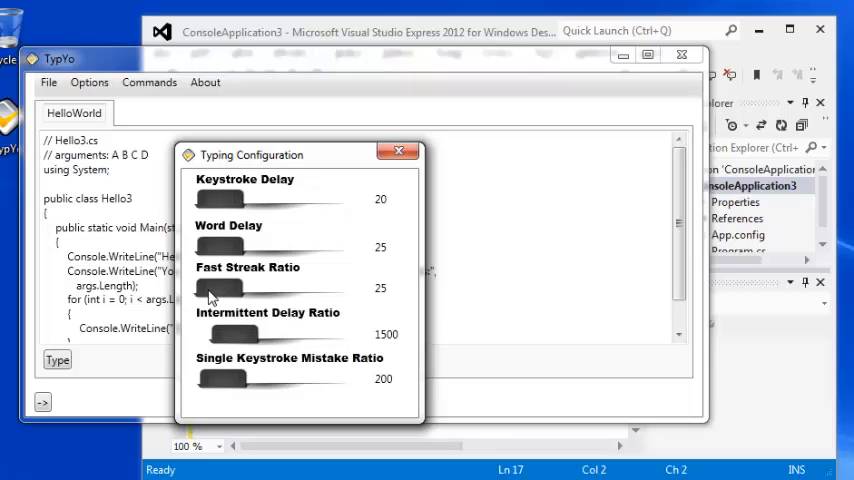
{"action": "mouse_move", "coordinate": [213, 293]}
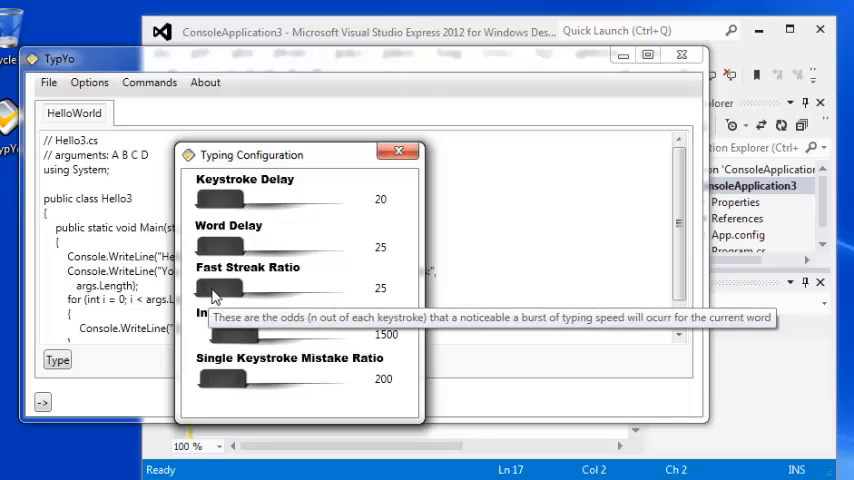
{"action": "mouse_move", "coordinate": [338, 280]}
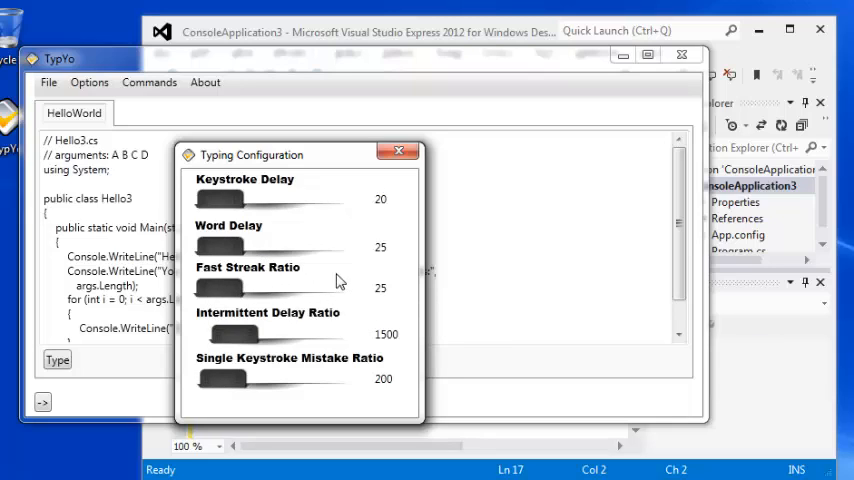
{"action": "mouse_move", "coordinate": [355, 293]}
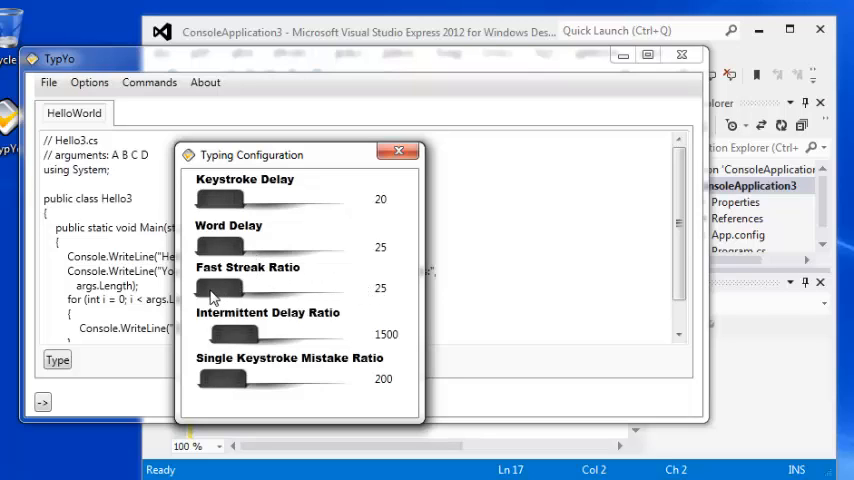
{"action": "mouse_move", "coordinate": [228, 338]}
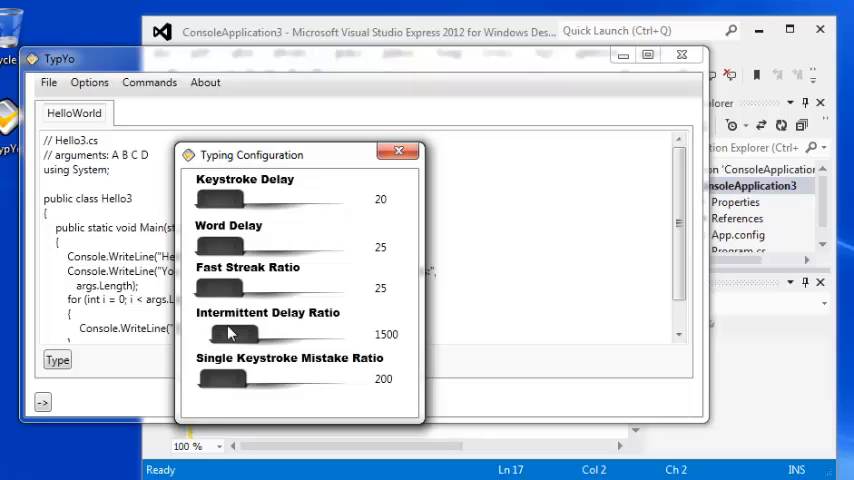
{"action": "mouse_move", "coordinate": [280, 383]}
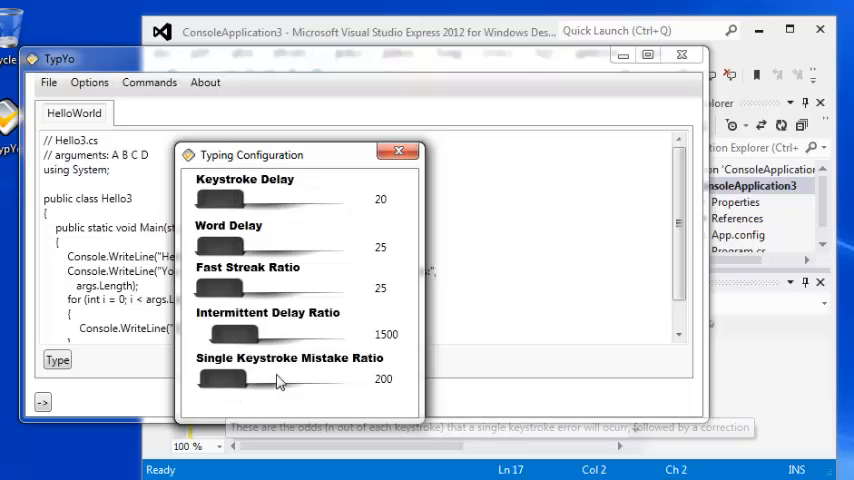
{"action": "mouse_move", "coordinate": [278, 383]}
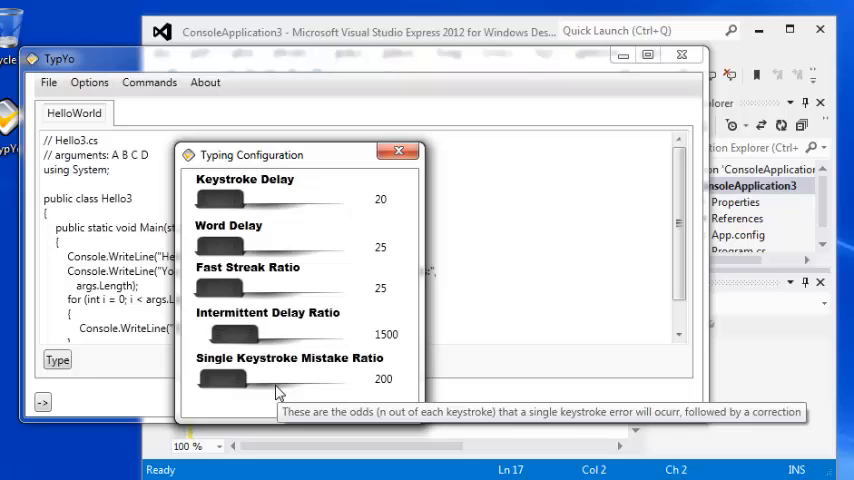
{"action": "mouse_move", "coordinate": [278, 392]}
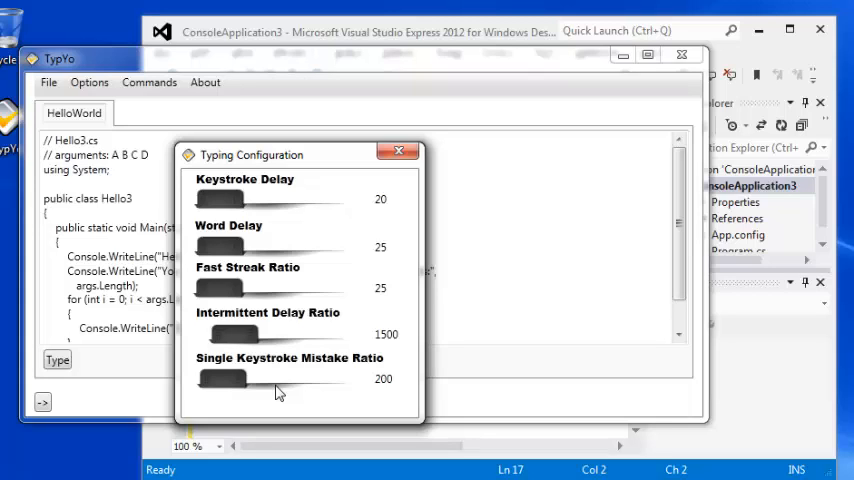
{"action": "mouse_move", "coordinate": [276, 288]}
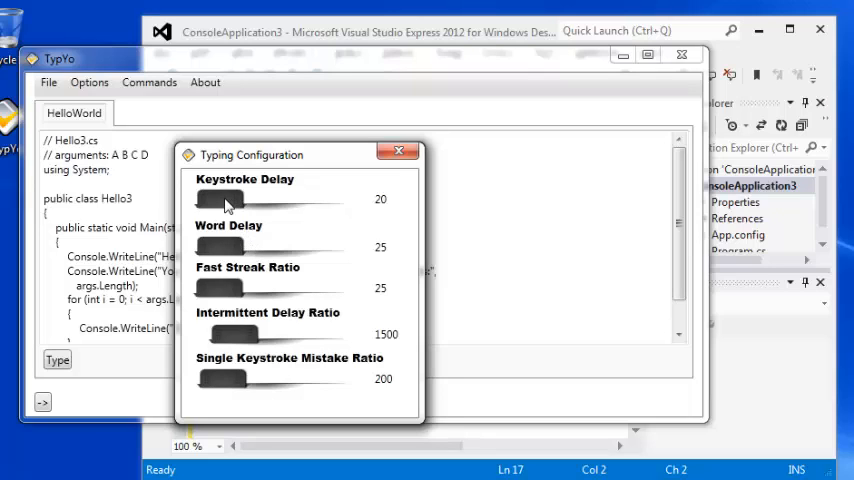
{"action": "mouse_move", "coordinate": [275, 248]}
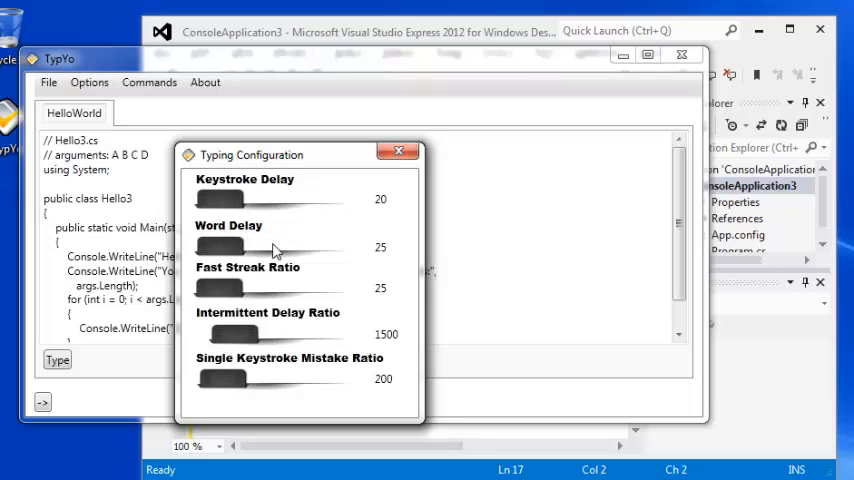
{"action": "mouse_move", "coordinate": [398, 153]}
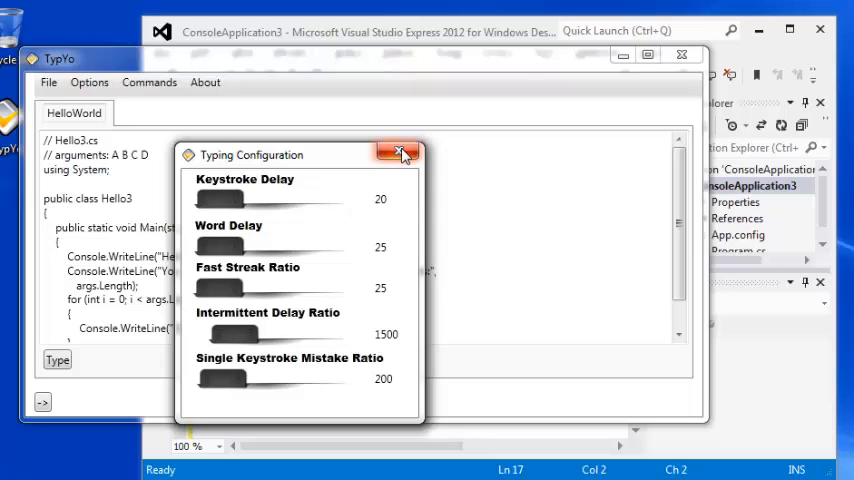
{"action": "mouse_move", "coordinate": [400, 153]}
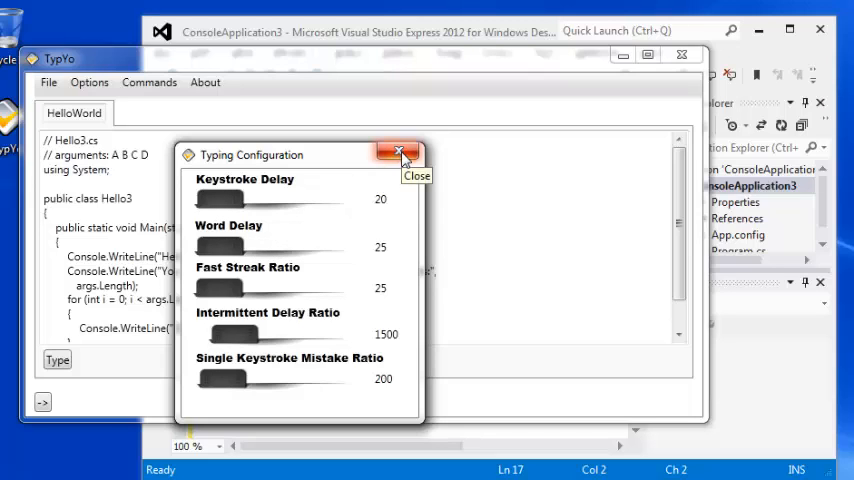
- Close the Typing Configuration window, keeping its settings
{"action": "left_click", "coordinate": [397, 152]}
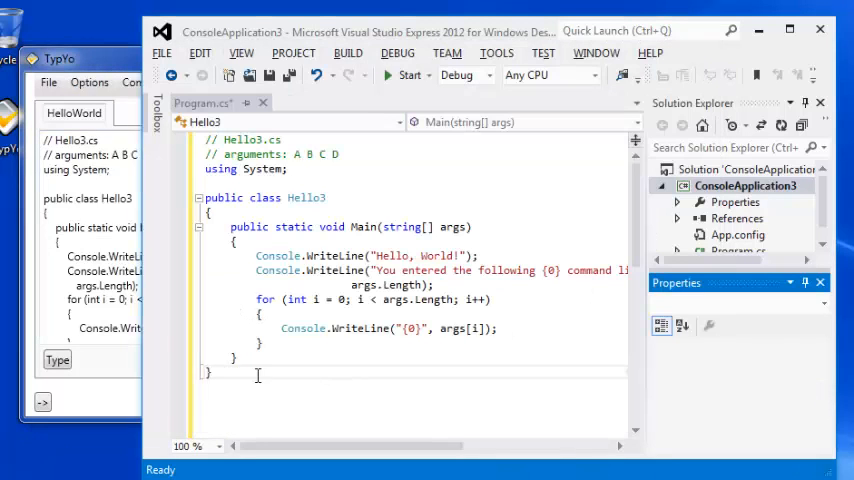
- Bring TypYo forward, minimize it and let it retype the Hello3 program into Program.cs
{"action": "key", "text": "ctrl+a"}
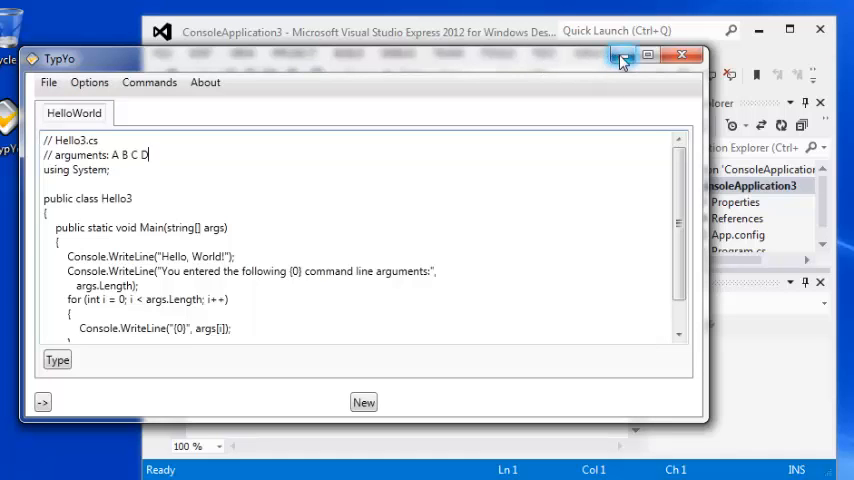
{"action": "mouse_move", "coordinate": [624, 58]}
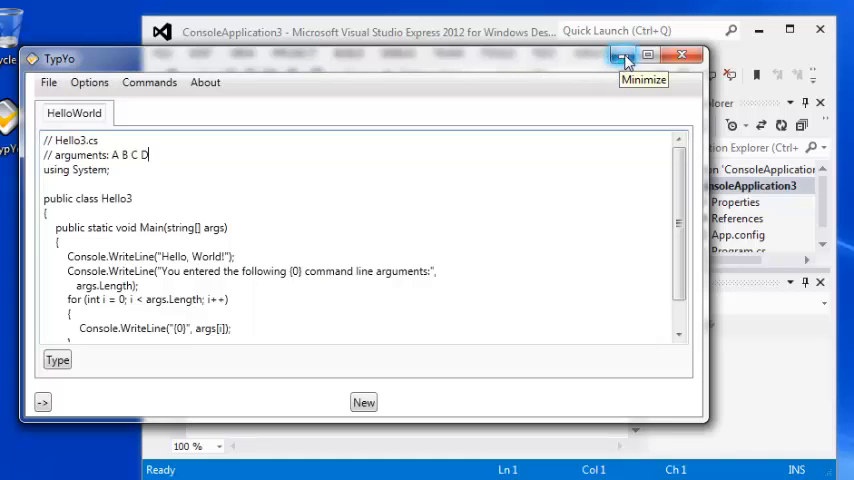
{"action": "left_click", "coordinate": [631, 54]}
{"action": "type", "text": "using"}
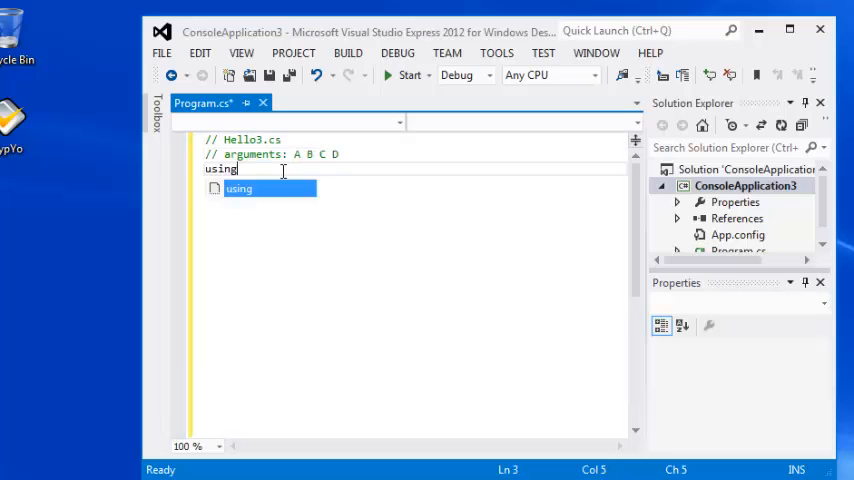
{"action": "type", "text": "System;"}
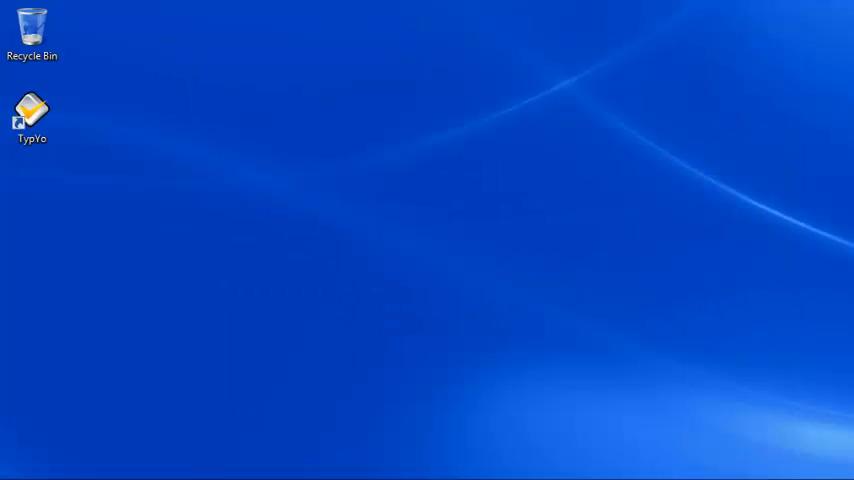
- Relaunch TypYo from the desktop shortcut with the HelloWorld tab restored
{"action": "double_click", "coordinate": [31, 108]}
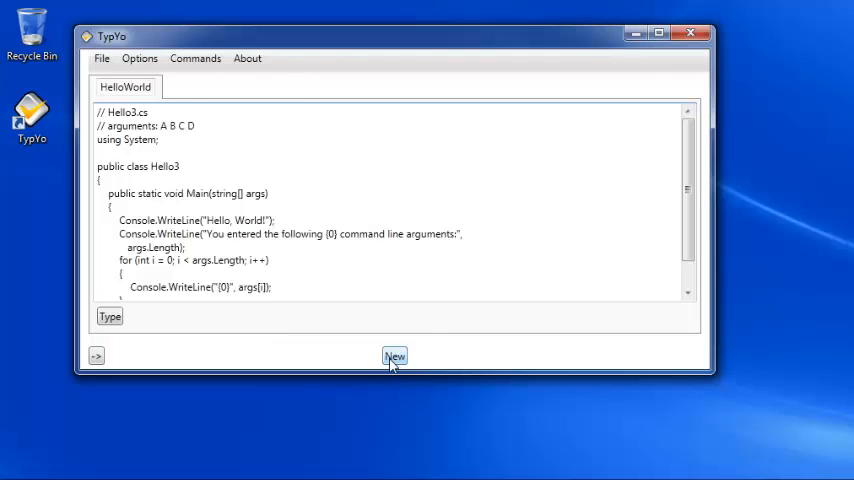
- Add a Text 1 tab holding the note '//This is a note'
{"action": "left_click", "coordinate": [394, 356]}
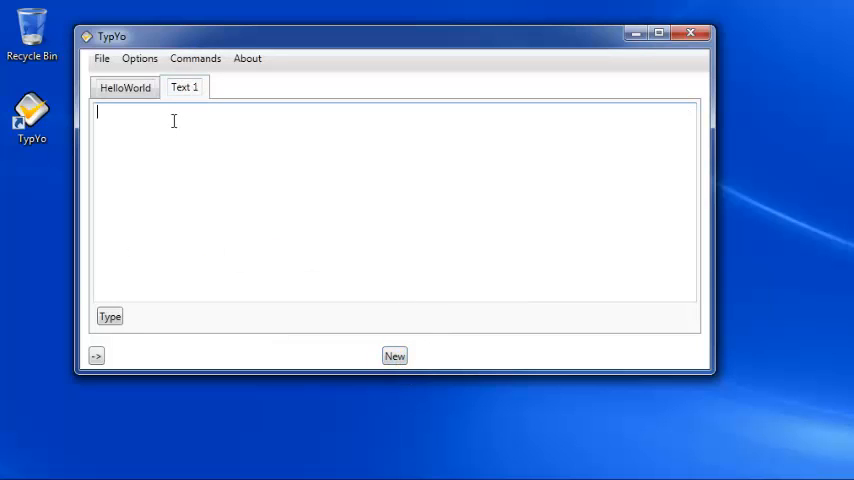
{"action": "type", "text": "//"}
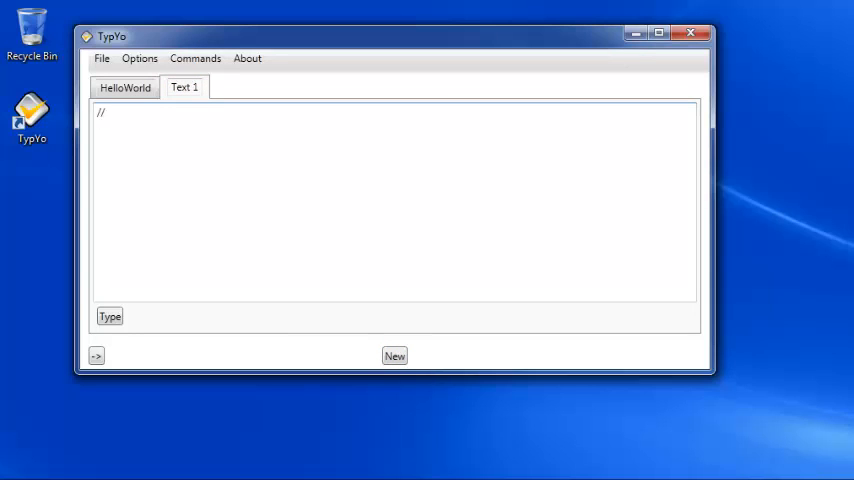
{"action": "type", "text": "This"}
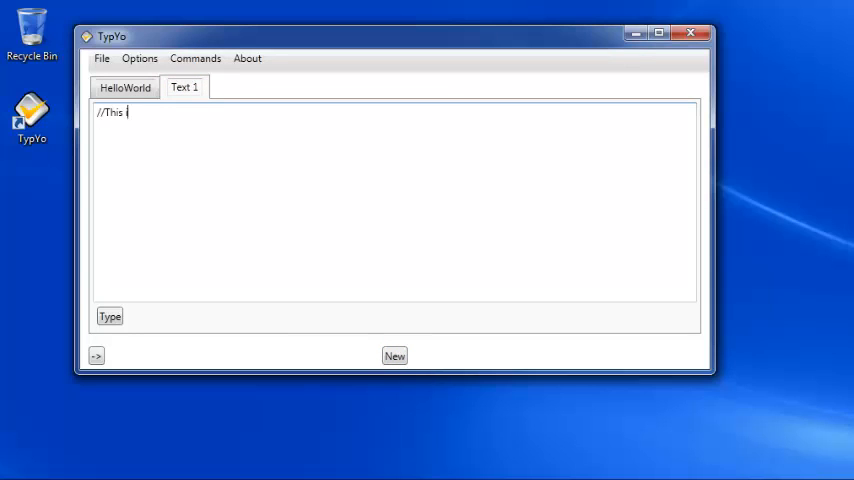
{"action": "type", "text": "is a b"}
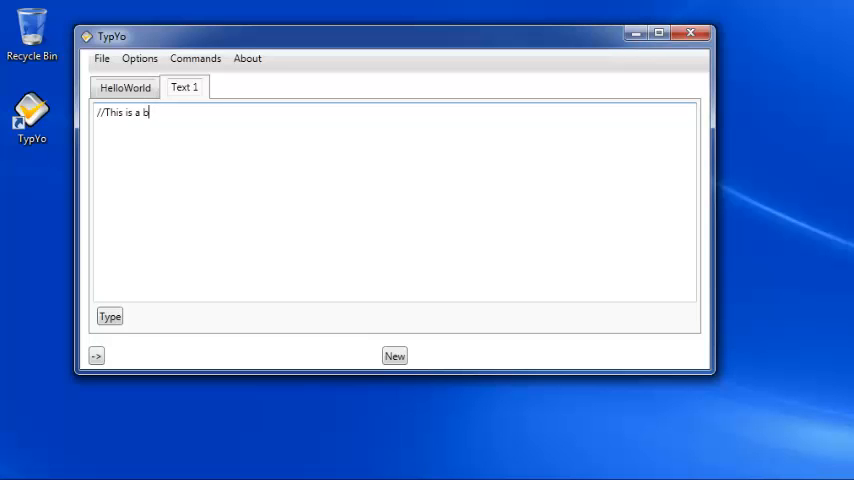
{"action": "type", "text": "ote"}
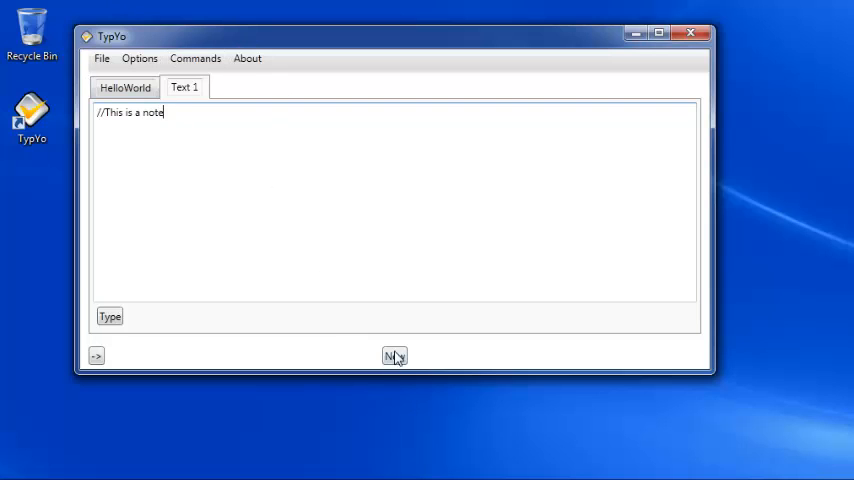
- Add a Text 2 tab with '//This is a note ofr tab3', then return to the HelloWorld code
{"action": "left_click", "coordinate": [393, 356]}
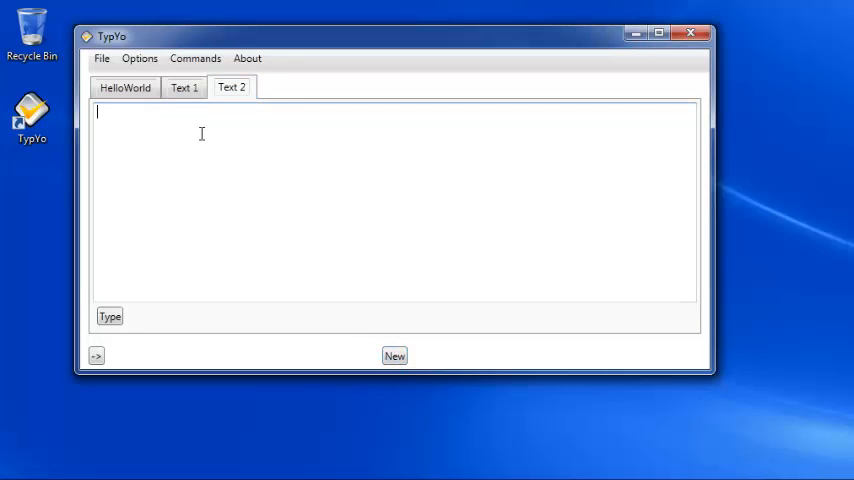
{"action": "type", "text": "//"}
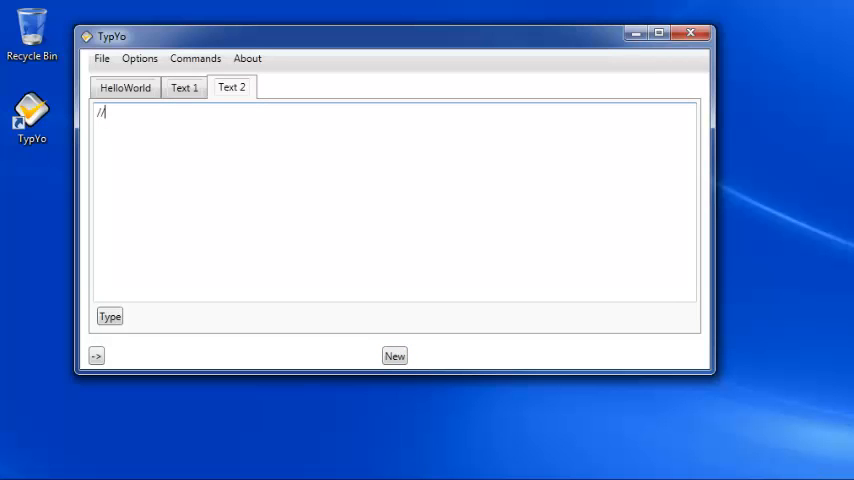
{"action": "type", "text": "This is"}
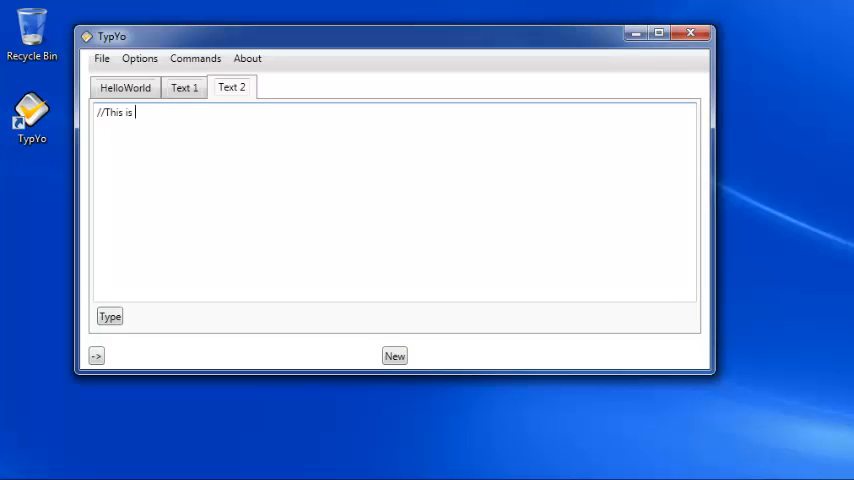
{"action": "type", "text": "a note ofr tab"}
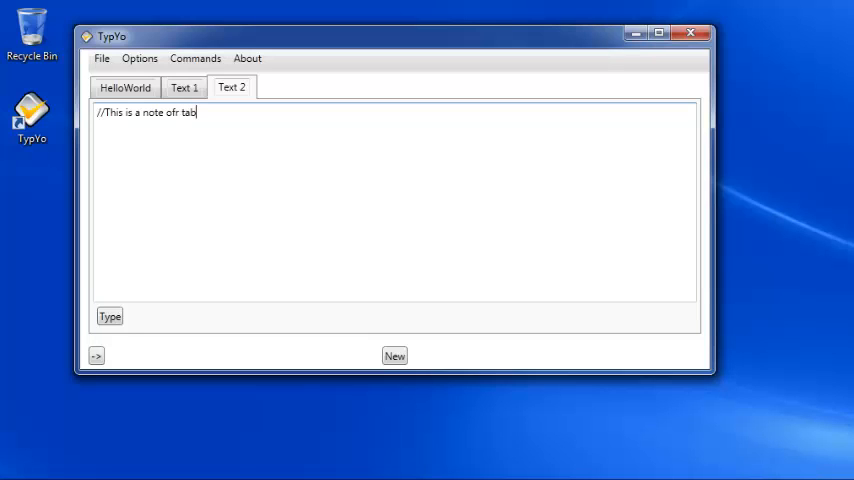
{"action": "type", "text": "3"}
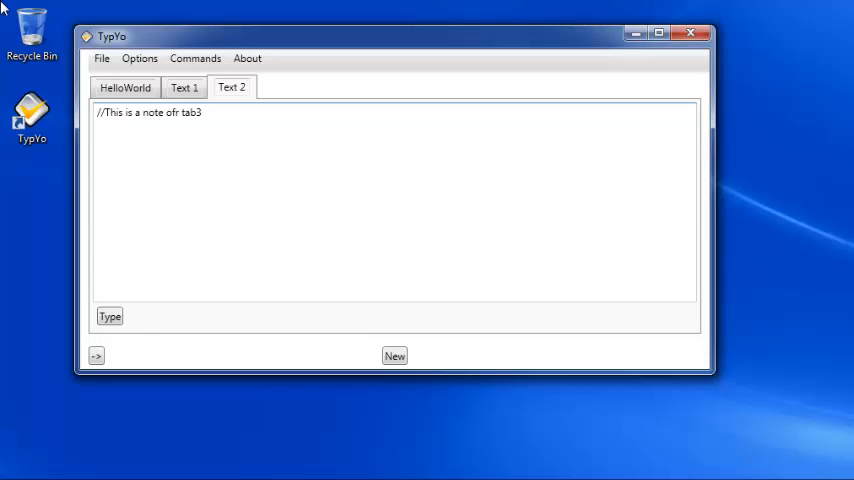
{"action": "left_click", "coordinate": [191, 87]}
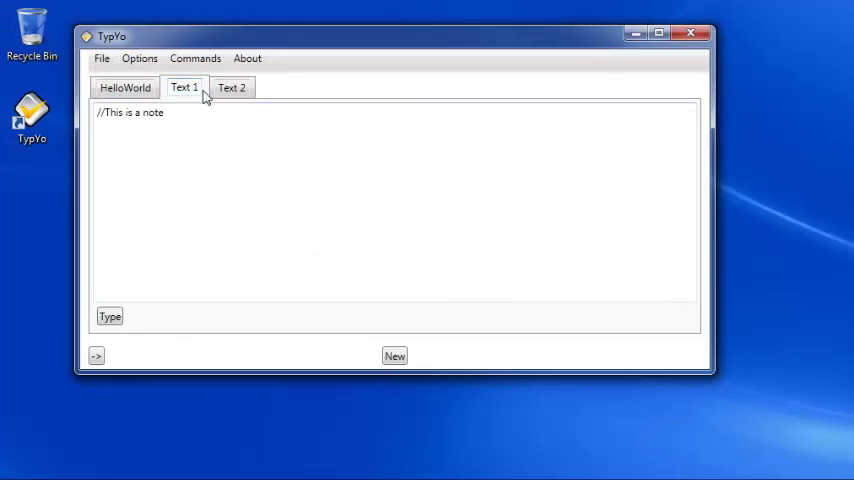
{"action": "left_click", "coordinate": [132, 87]}
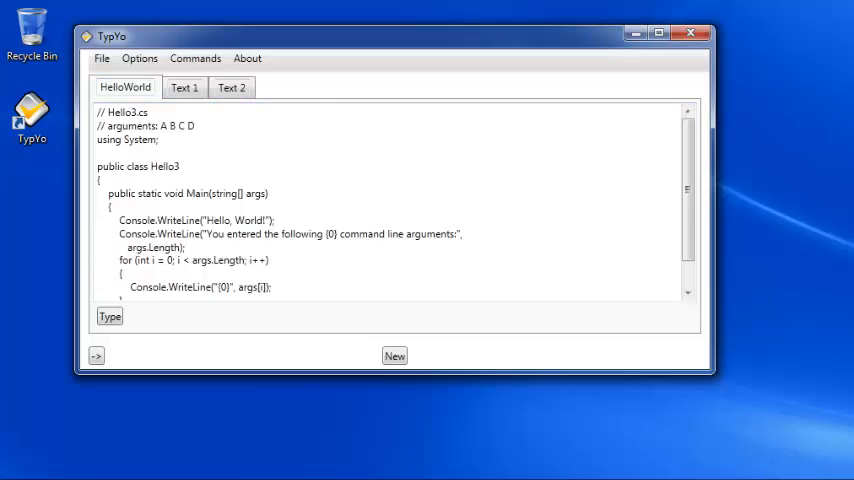
{"action": "mouse_move", "coordinate": [714, 291]}
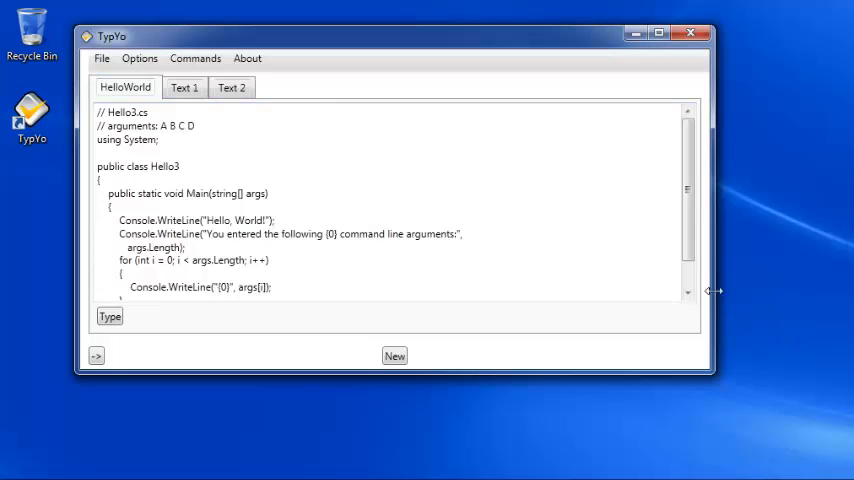
{"action": "mouse_move", "coordinate": [633, 34]}
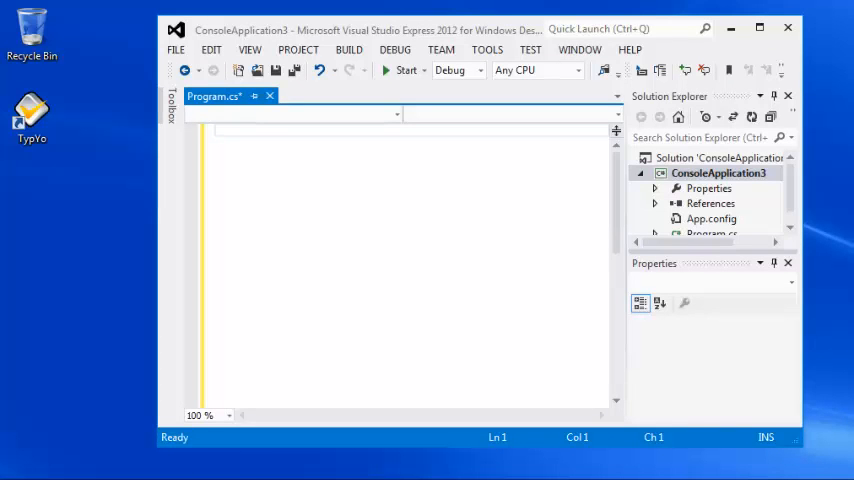
- Have TypYo type the Hello3.cs program into Program.cs, then the '//This is a note' comment below it
{"action": "type", "text": "// Hello3.cs"}
{"action": "type", "text": "public static"}
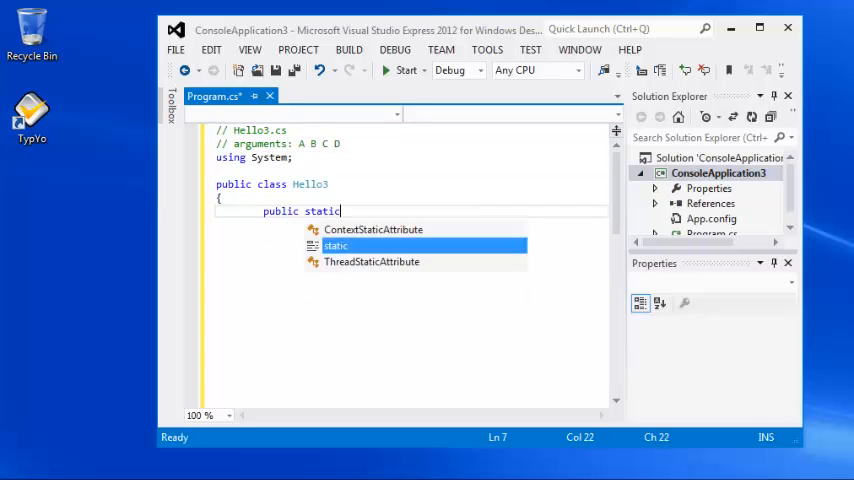
{"action": "type", "text": "void Main(string[] args)"}
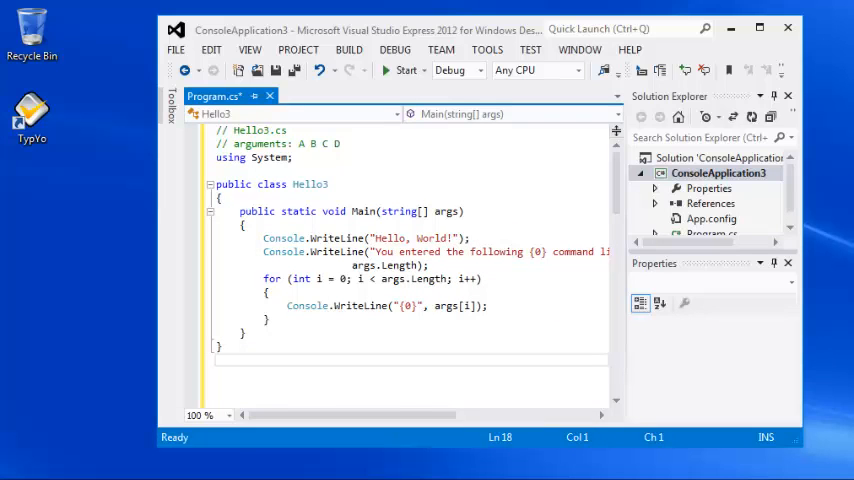
{"action": "type", "text": "//This is a note"}
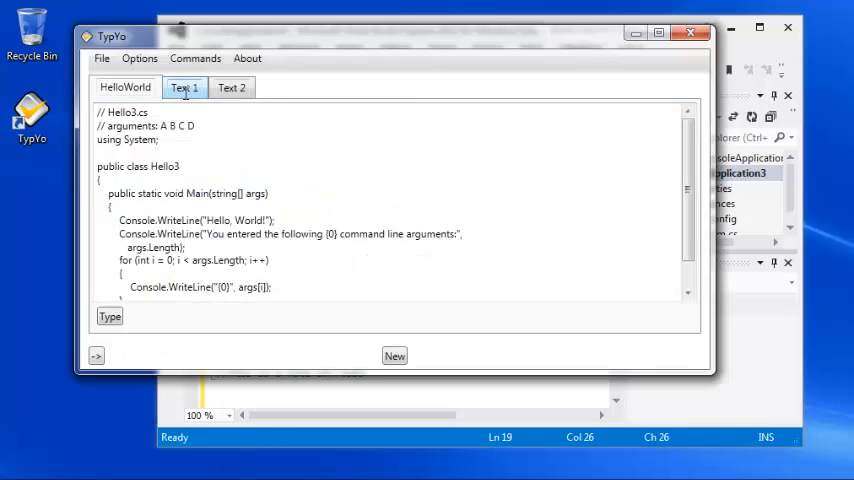
- Move the Text 1 tab to the first position and show the Text 2 note about tab3
{"action": "left_click", "coordinate": [124, 88]}
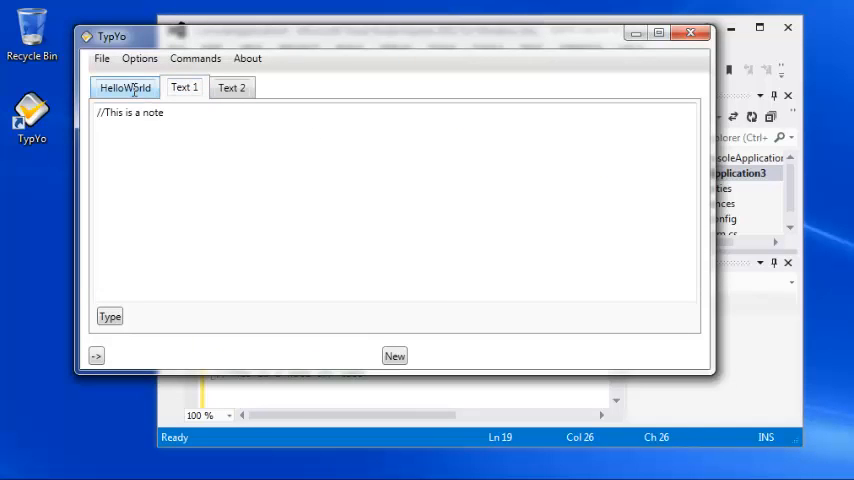
{"action": "left_click", "coordinate": [185, 87]}
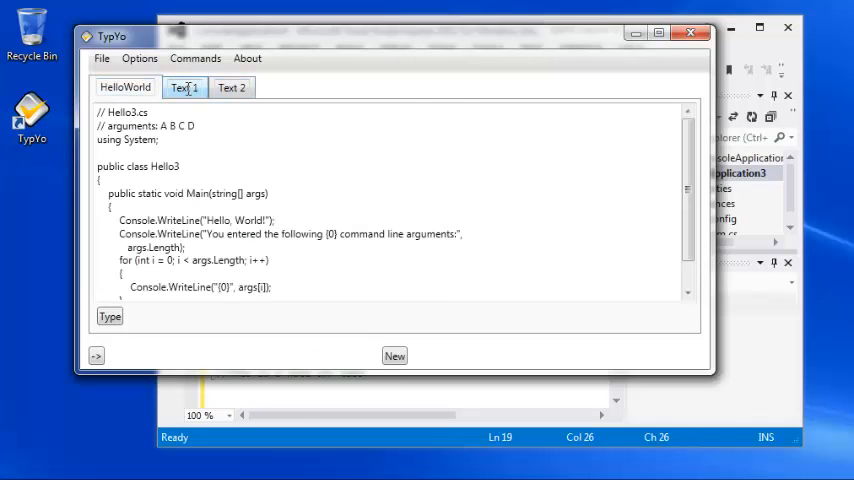
{"action": "left_click", "coordinate": [184, 87]}
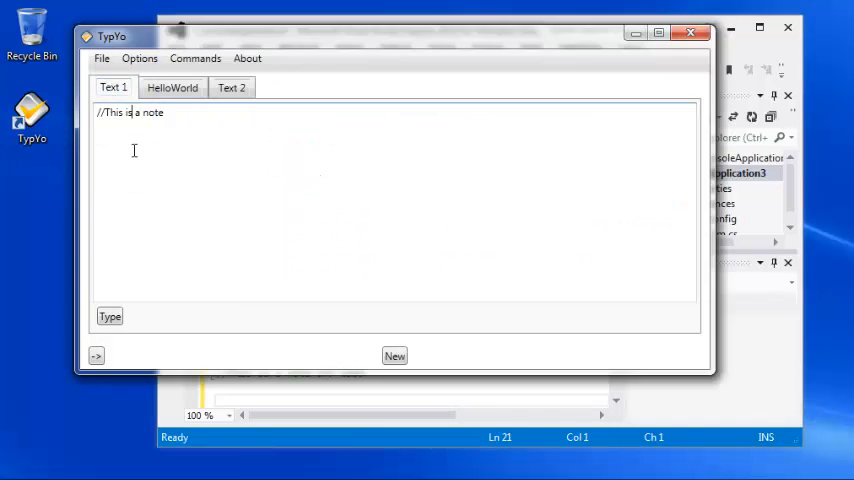
{"action": "left_click", "coordinate": [231, 87]}
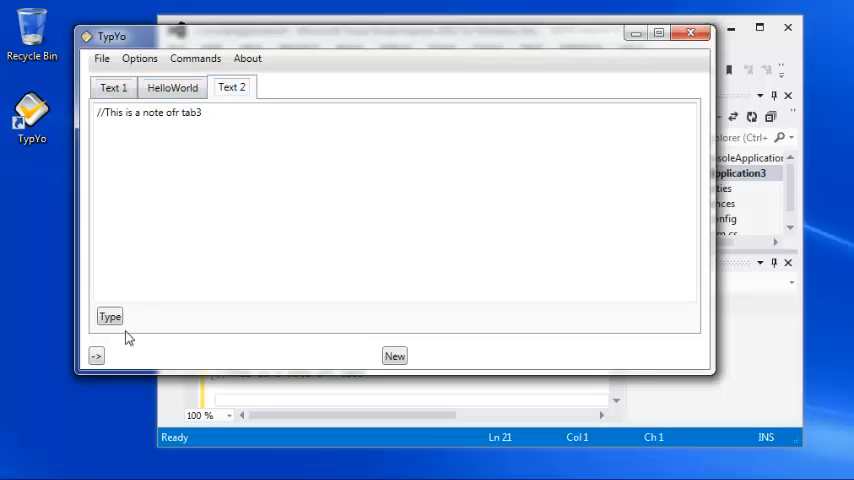
{"action": "left_click", "coordinate": [97, 357]}
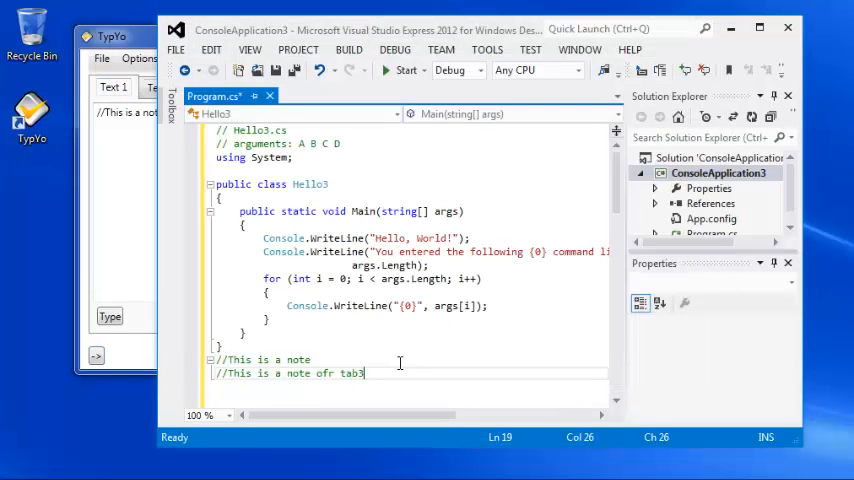
- Type the '//This is a note' and '//This is a note ofr tab3' comments below the Hello3 class
{"action": "type", "text": "//This is a note"}
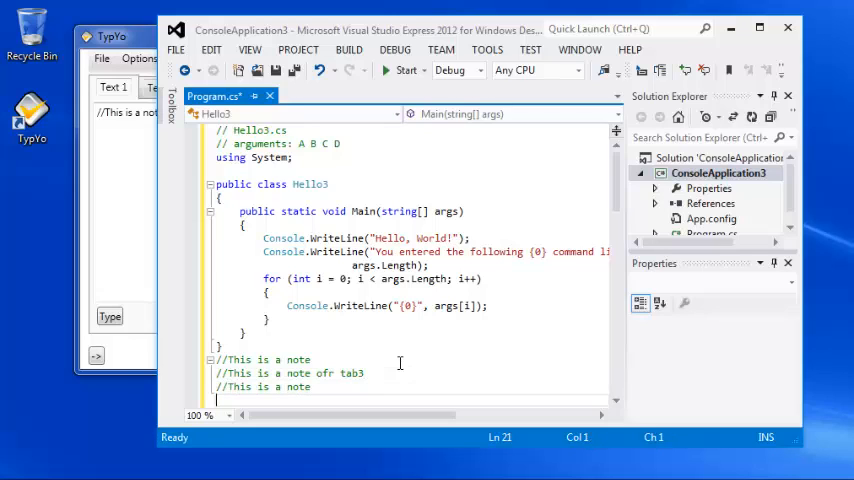
{"action": "type", "text": "//This is a note ofr tab3"}
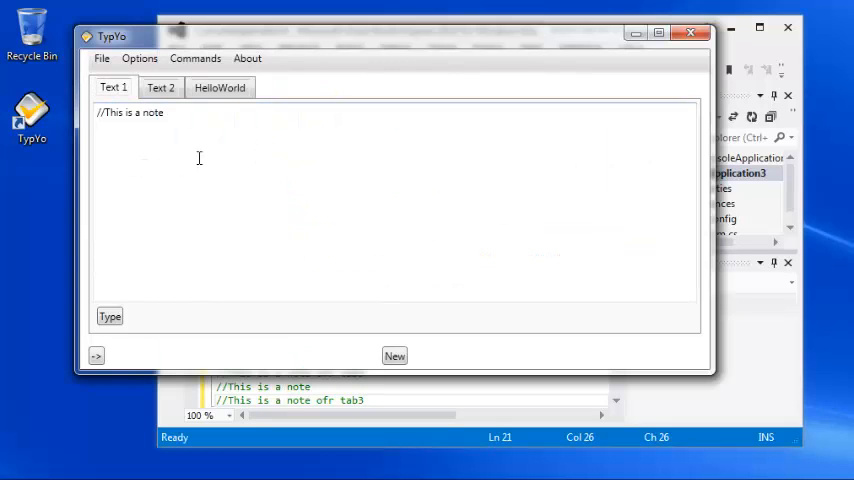
{"action": "left_click", "coordinate": [219, 87]}
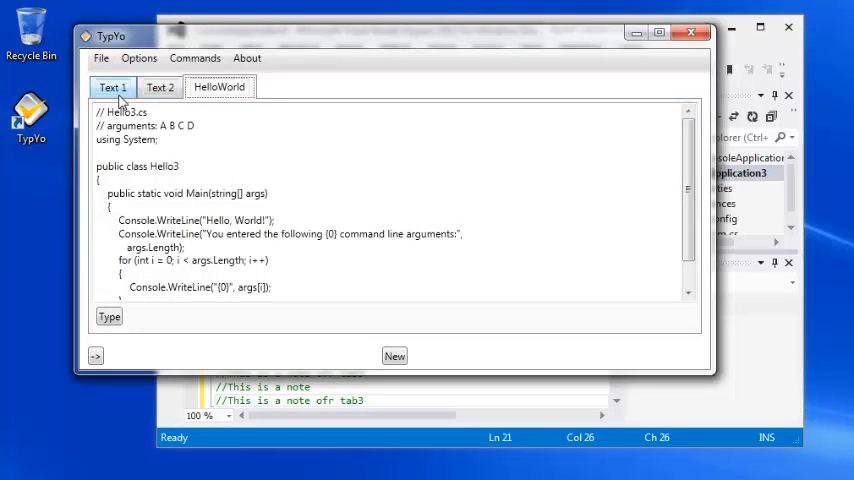
- Save all TypYo tabs to a file named demo1 on the Desktop
{"action": "left_click", "coordinate": [101, 58]}
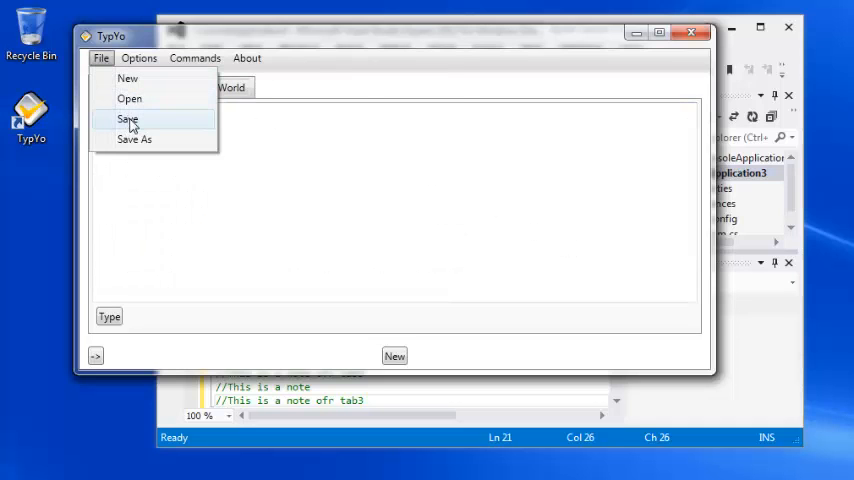
{"action": "left_click", "coordinate": [127, 119]}
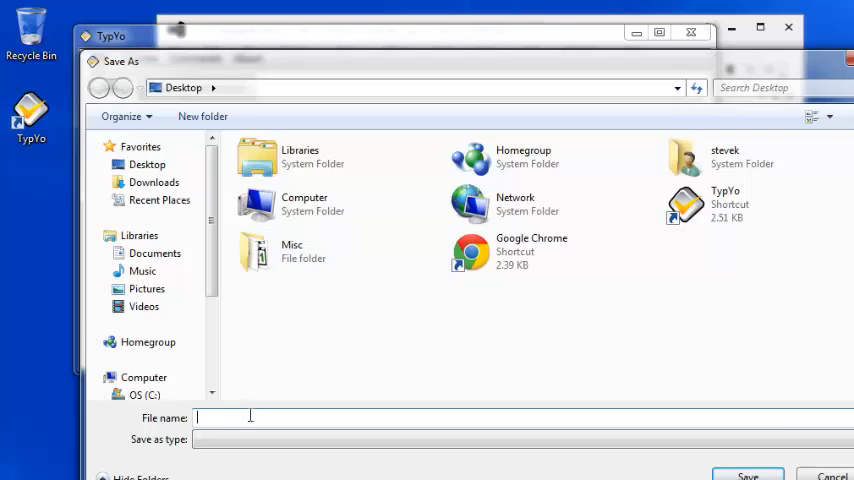
{"action": "type", "text": "demo1"}
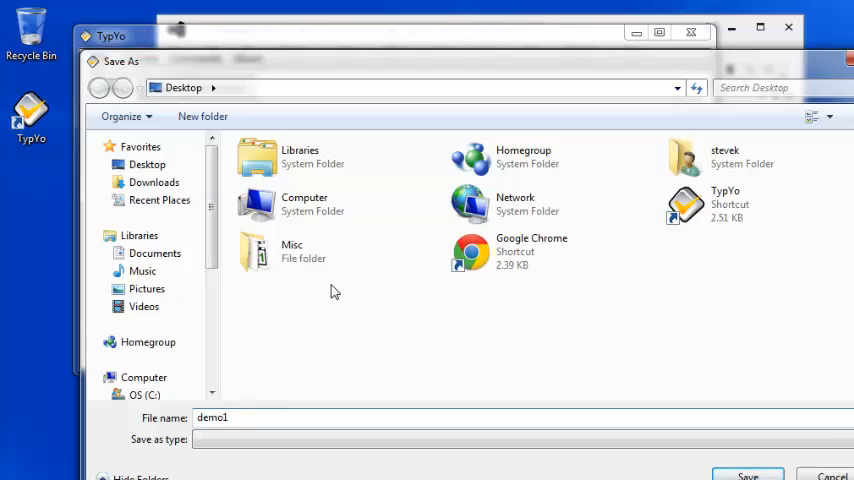
{"action": "left_click", "coordinate": [752, 472]}
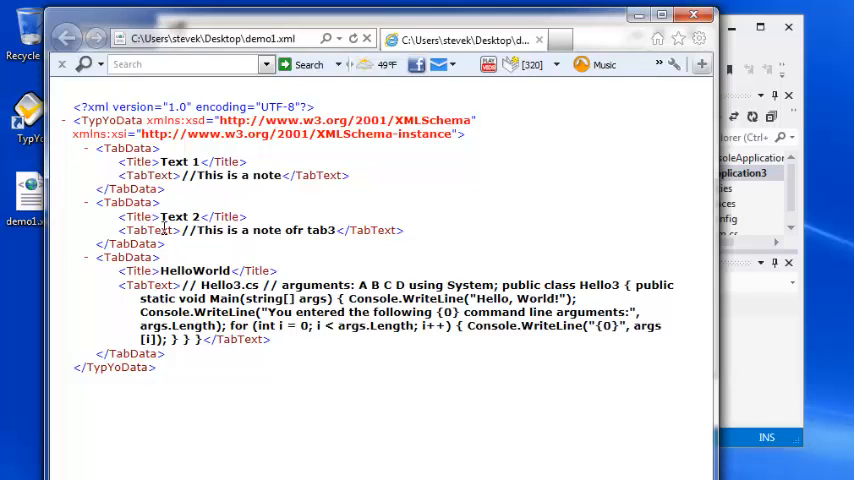
{"action": "mouse_move", "coordinate": [480, 145]}
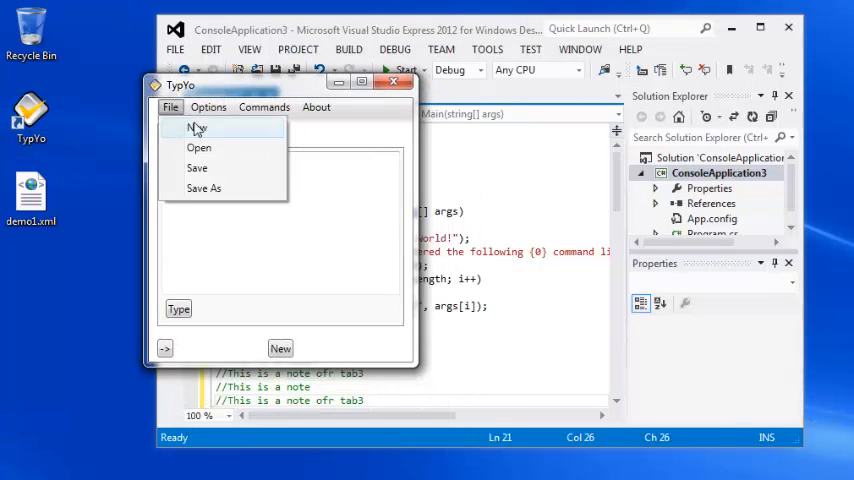
- Start a fresh tab set, reload demo1 and check the HelloWorld and Text 1 tabs
{"action": "left_click", "coordinate": [199, 147]}
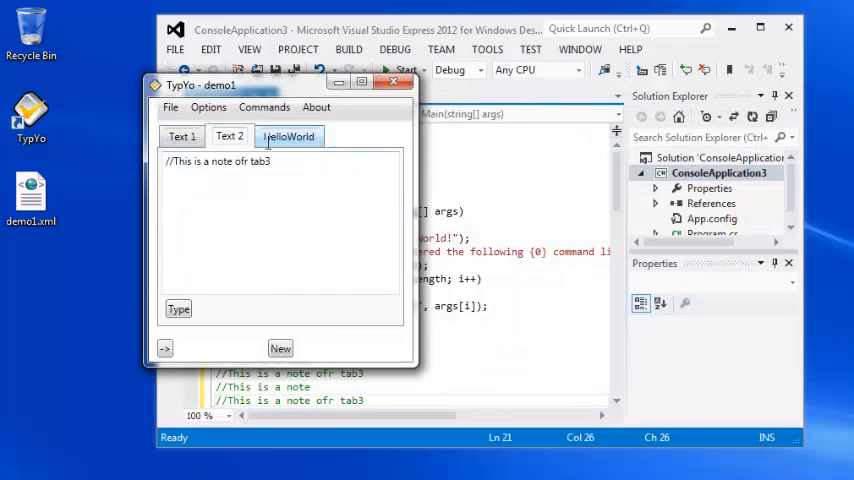
{"action": "left_click", "coordinate": [288, 136]}
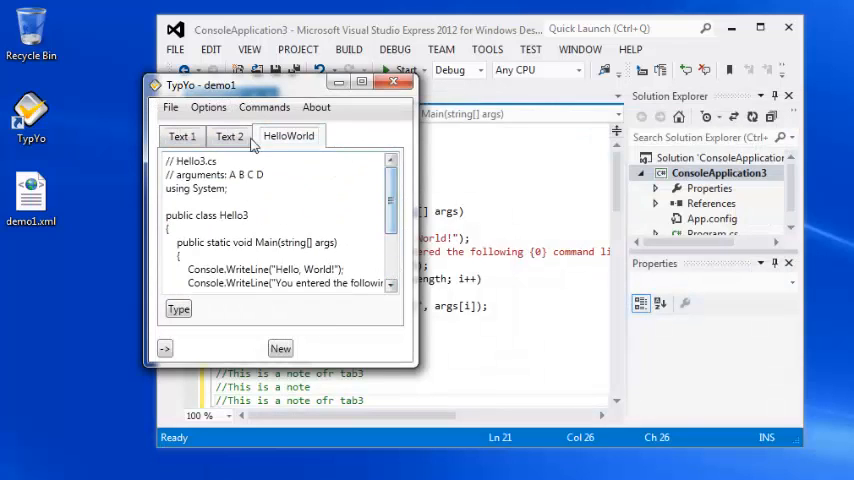
{"action": "left_click", "coordinate": [181, 135]}
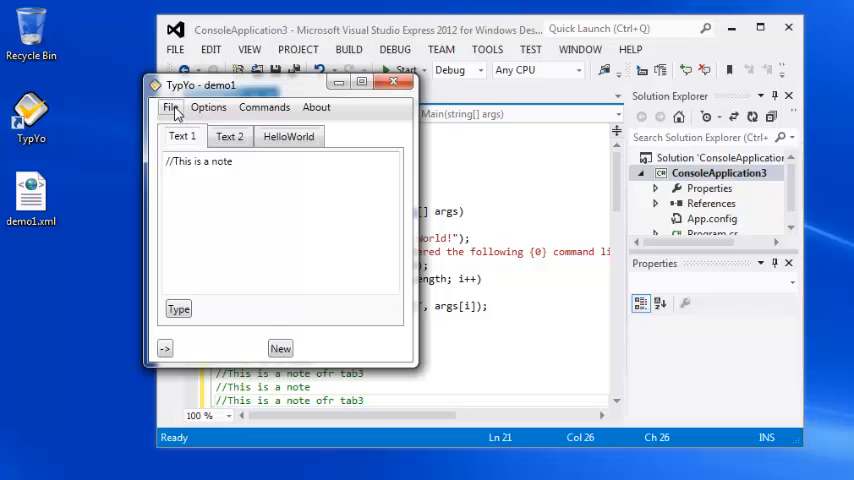
- Bring up Save As from the File menu for the reloaded demo1 tabs
{"action": "left_click", "coordinate": [208, 107]}
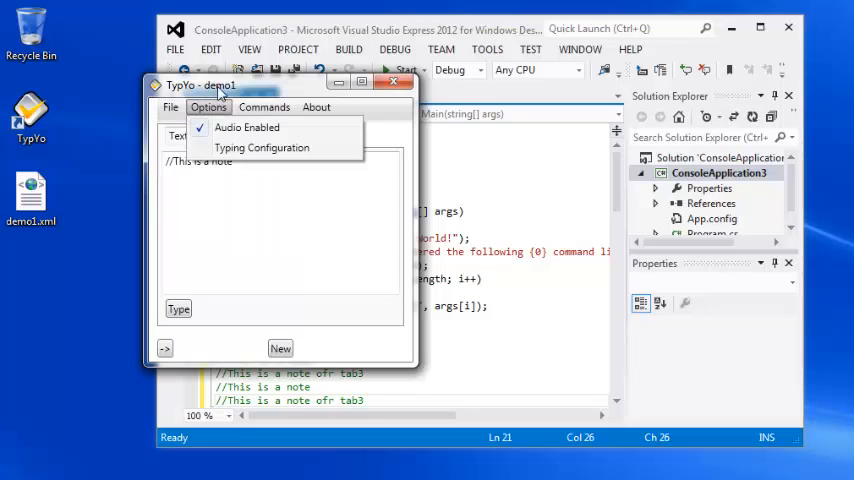
{"action": "left_click", "coordinate": [208, 107]}
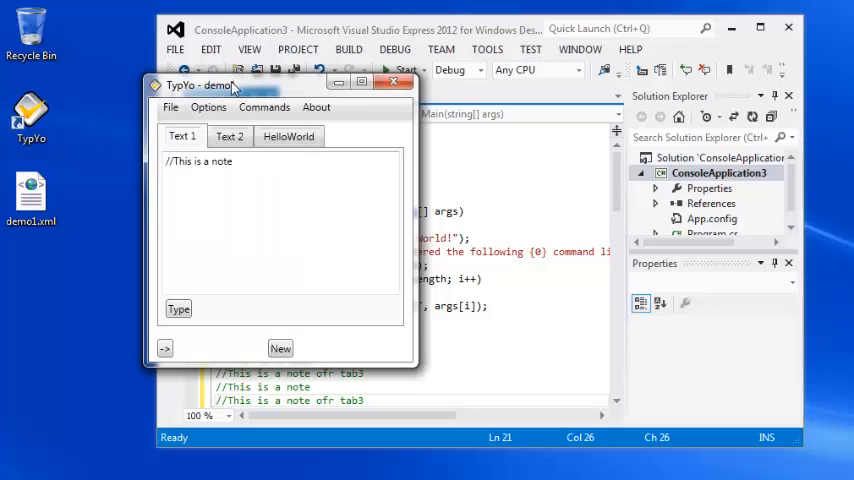
{"action": "left_click", "coordinate": [171, 107]}
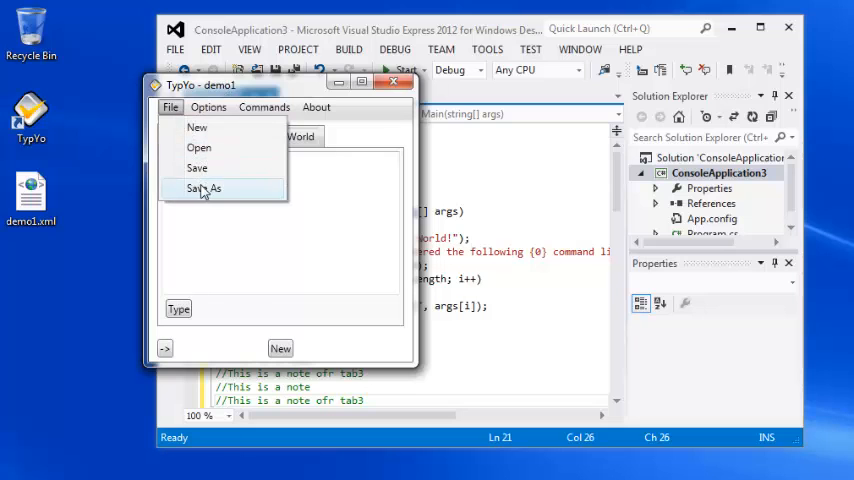
{"action": "left_click", "coordinate": [204, 188]}
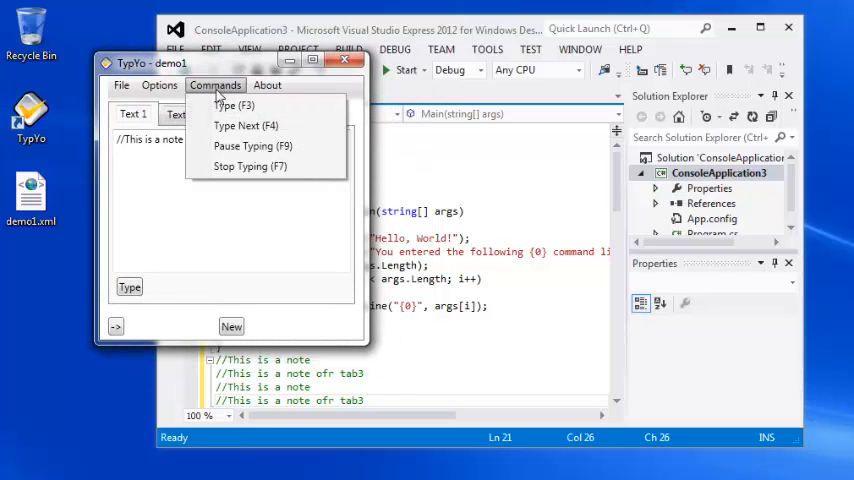
{"action": "mouse_move", "coordinate": [245, 125]}
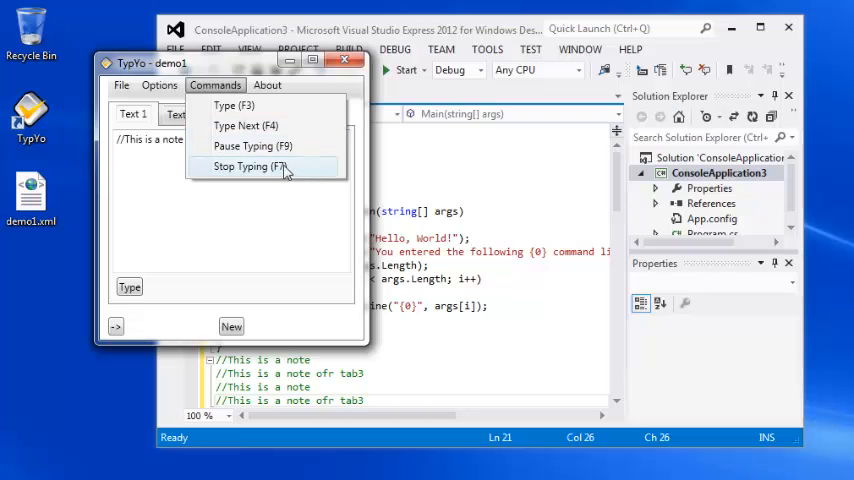
{"action": "mouse_move", "coordinate": [293, 167]}
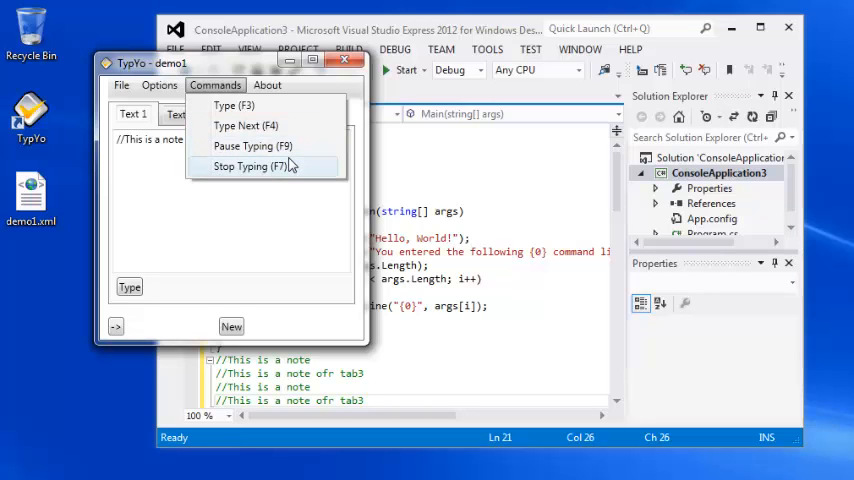
{"action": "mouse_move", "coordinate": [252, 146]}
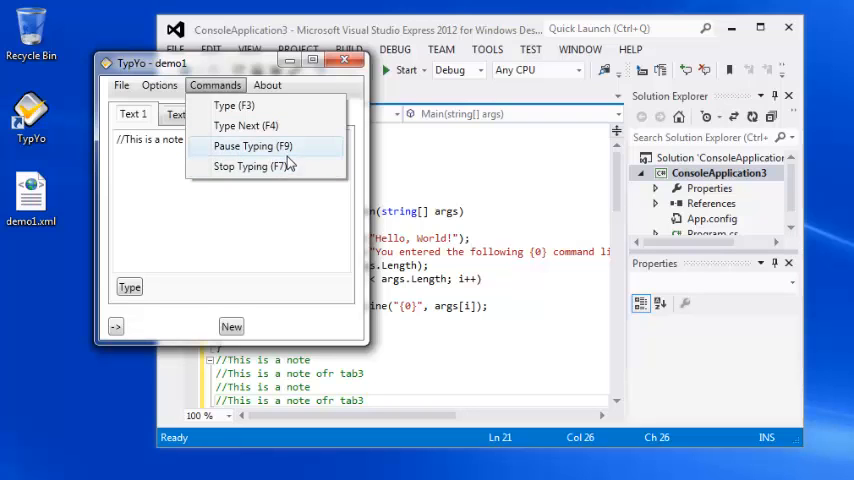
{"action": "mouse_move", "coordinate": [265, 125]}
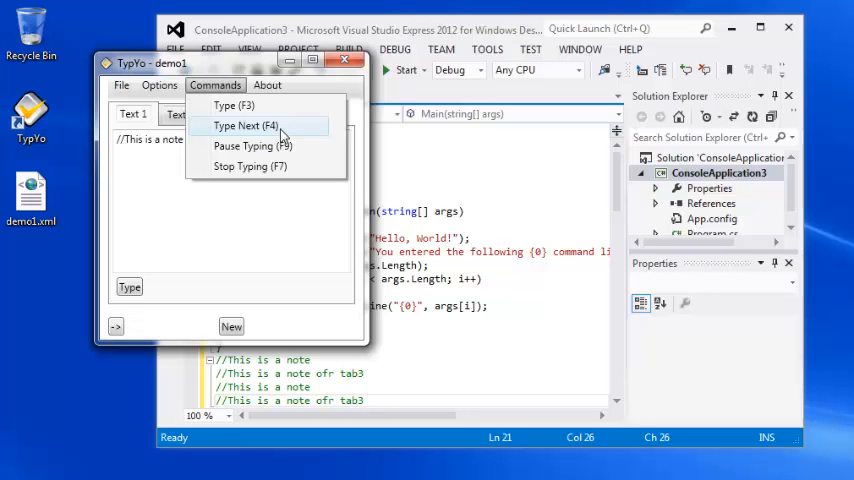
{"action": "mouse_move", "coordinate": [252, 146]}
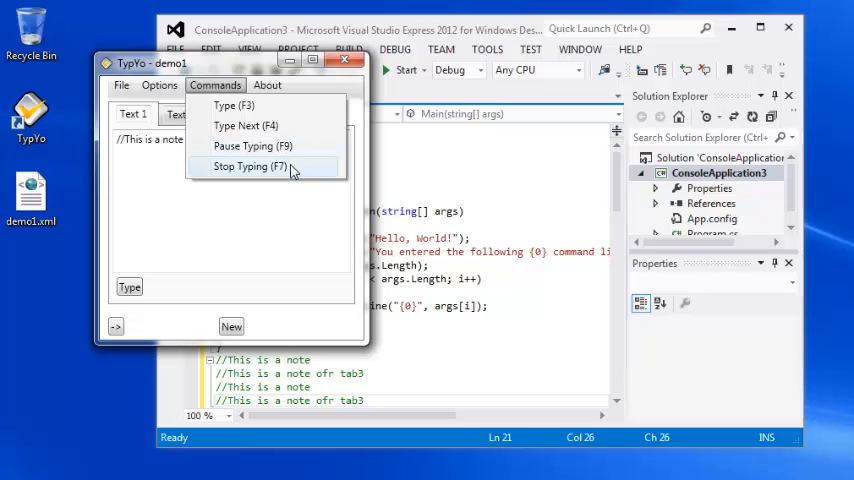
{"action": "mouse_move", "coordinate": [291, 174]}
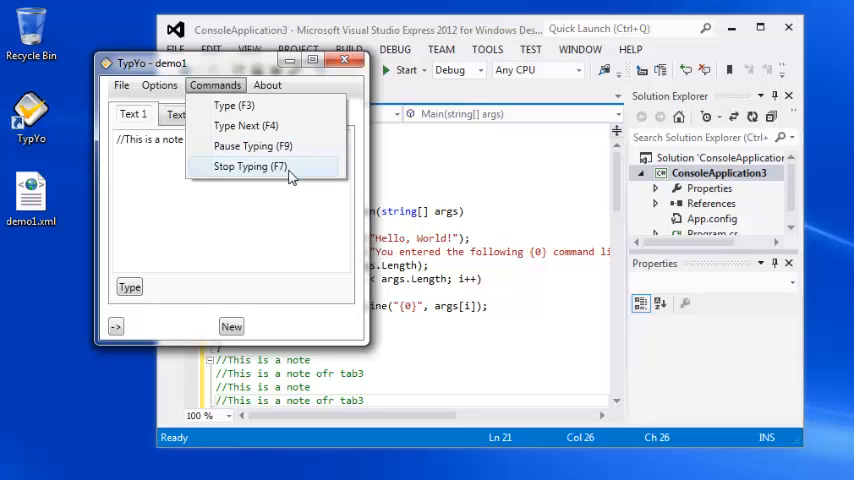
{"action": "mouse_move", "coordinate": [296, 166]}
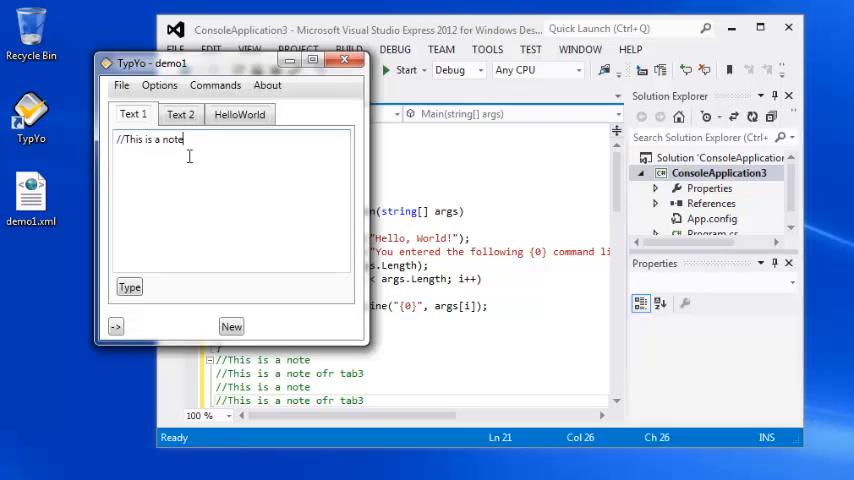
- Set Typing Configuration to keystroke delay 157 and word delay 401, then close the window
{"action": "left_click", "coordinate": [161, 85]}
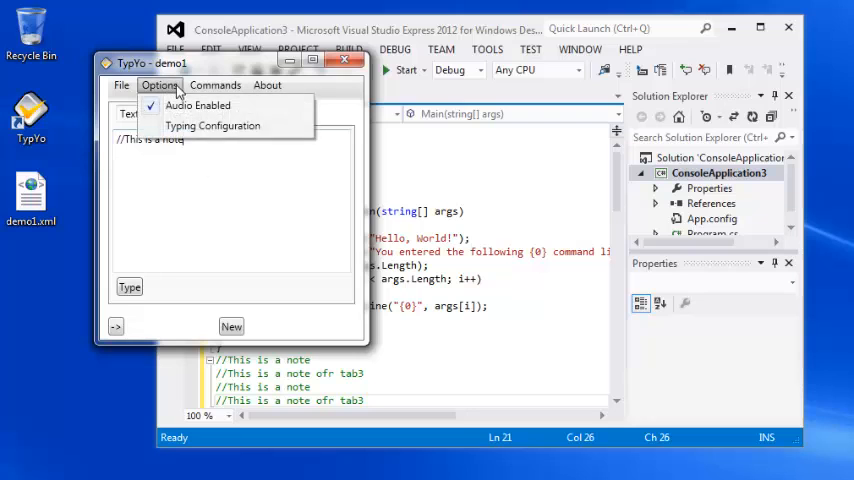
{"action": "left_click", "coordinate": [212, 125]}
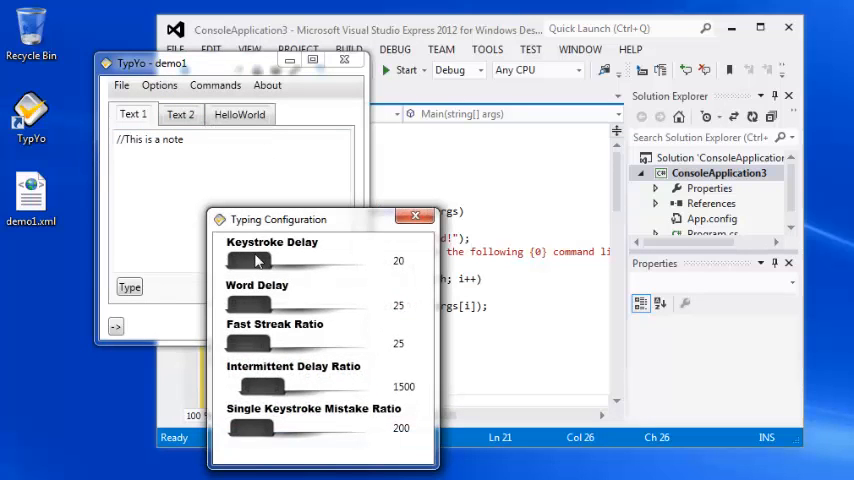
{"action": "left_click_drag", "start_coordinate": [249, 261], "coordinate": [295, 261]}
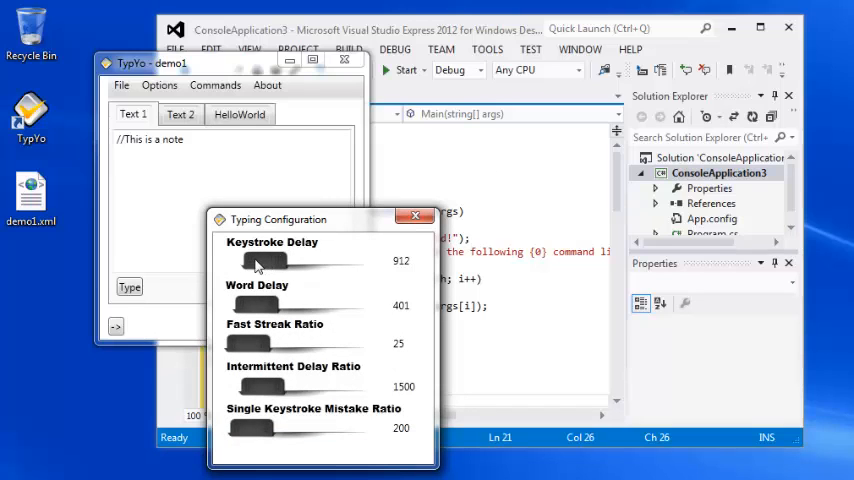
{"action": "left_click_drag", "start_coordinate": [268, 261], "coordinate": [250, 261]}
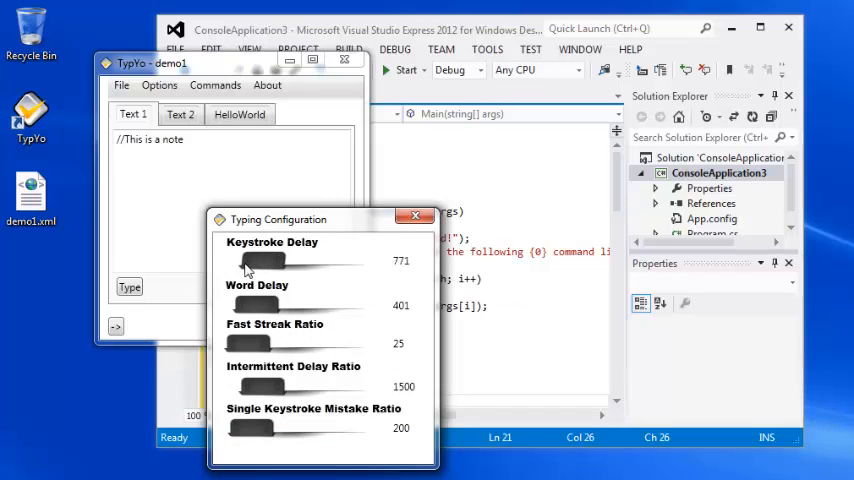
{"action": "left_click_drag", "start_coordinate": [272, 260], "coordinate": [255, 260]}
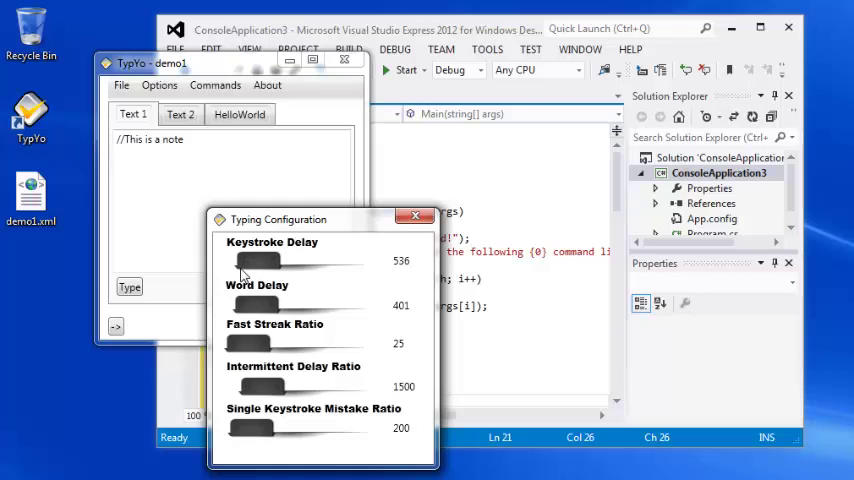
{"action": "left_click_drag", "start_coordinate": [268, 261], "coordinate": [264, 261]}
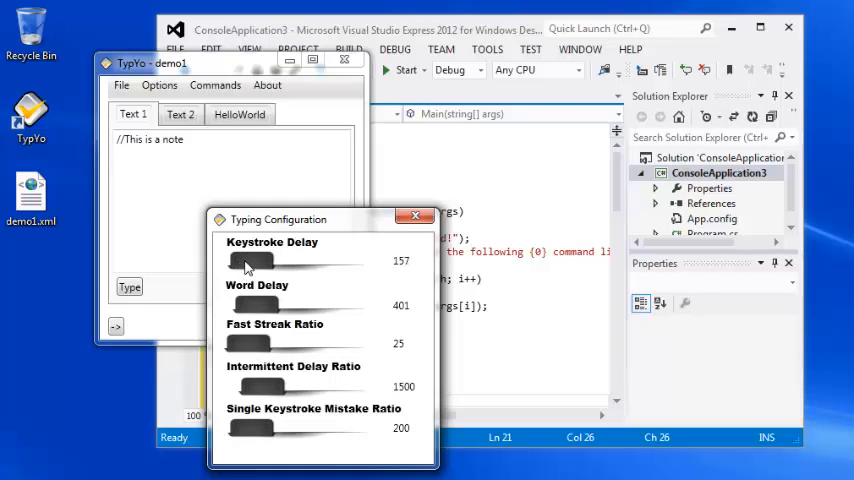
{"action": "mouse_move", "coordinate": [416, 216]}
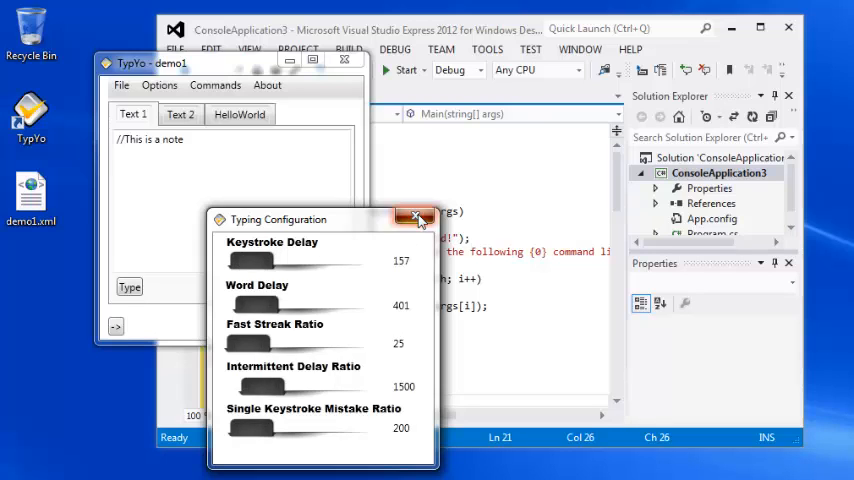
{"action": "left_click", "coordinate": [417, 218]}
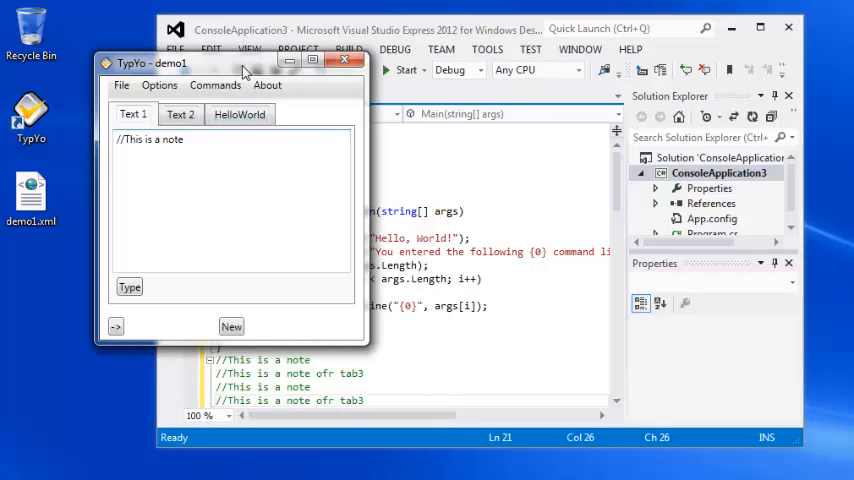
- Show the HelloWorld tab with the Hello3.cs code
{"action": "left_click", "coordinate": [239, 114]}
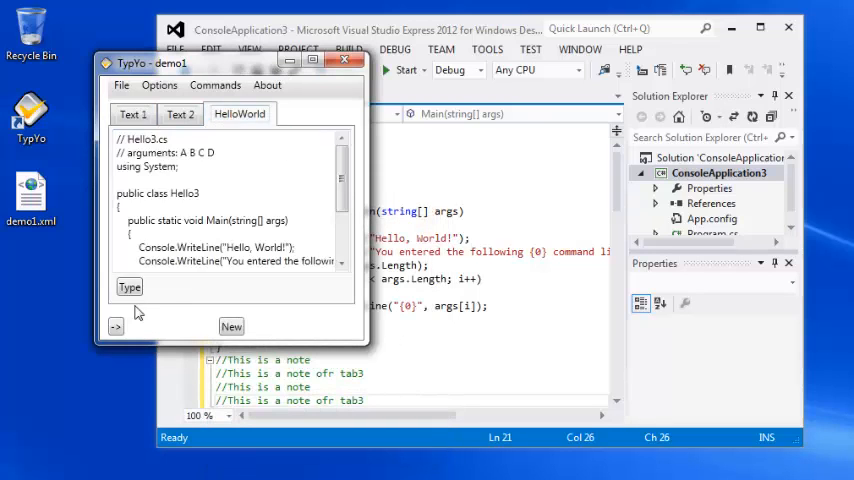
{"action": "mouse_move", "coordinate": [738, 22]}
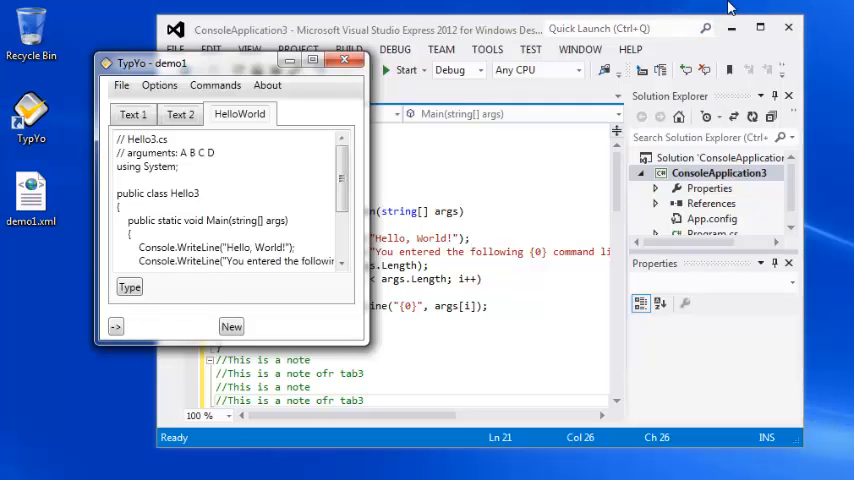
{"action": "mouse_move", "coordinate": [649, 8]}
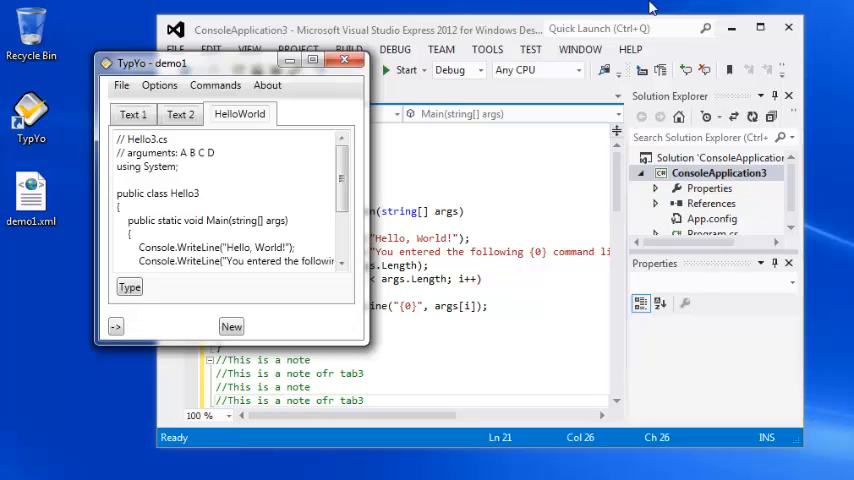
{"action": "mouse_move", "coordinate": [738, 8]}
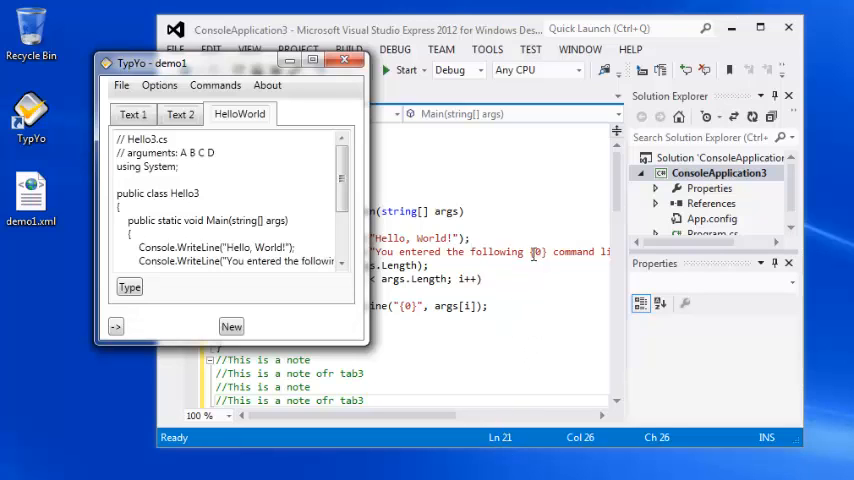
{"action": "mouse_move", "coordinate": [733, 24]}
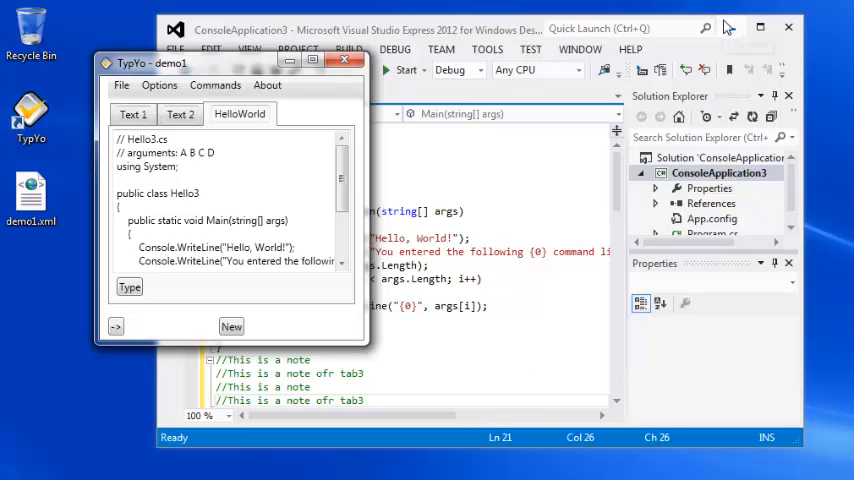
{"action": "mouse_move", "coordinate": [730, 27]}
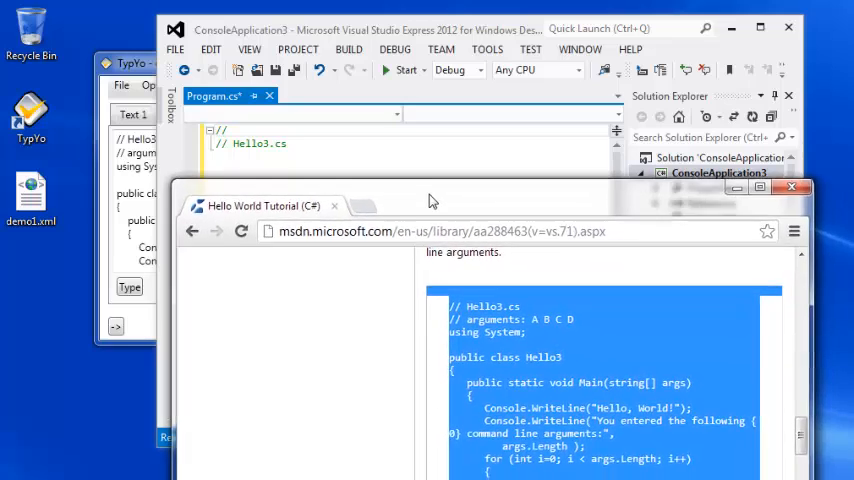
- Move the MSDN tutorial browser lower and let TypYo type the Hello3 snippet into Program.cs, showing the browser pause
{"action": "left_click_drag", "start_coordinate": [430, 200], "coordinate": [410, 190]}
{"action": "type", "text": "B C"}
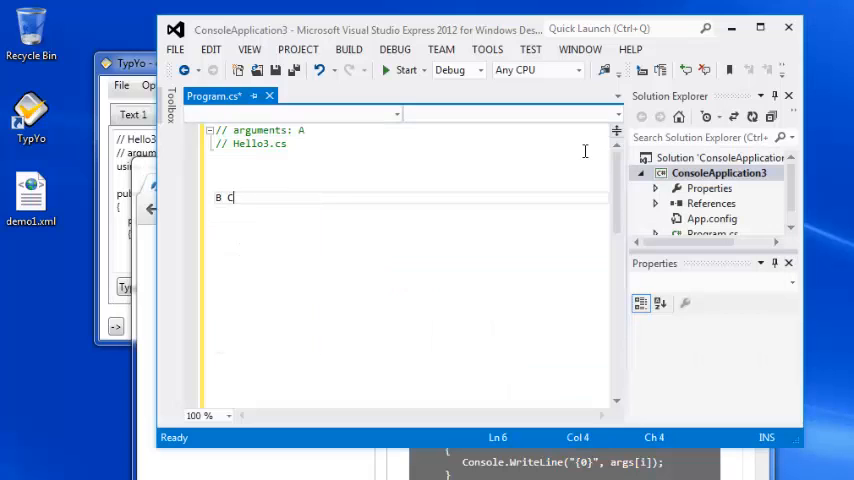
{"action": "type", "text": "hecked delegateusing System;"}
{"action": "type", "text": "public class H"}
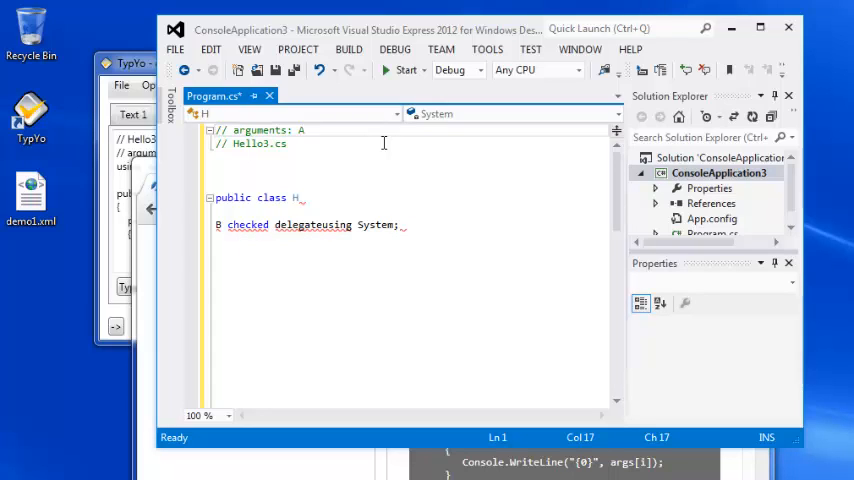
{"action": "mouse_move", "coordinate": [402, 385]}
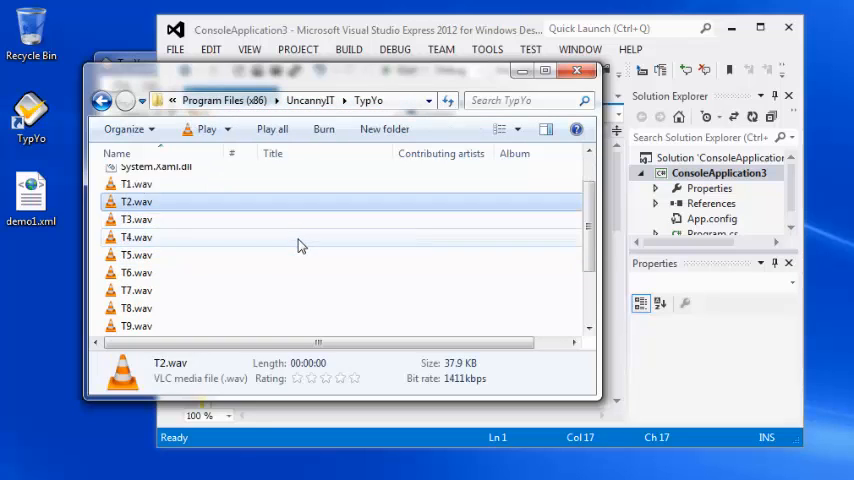
- Scroll the TypYo installation folder down to TypYo.exe.config
{"action": "scroll", "scroll_direction": "down", "scroll_amount": 3}
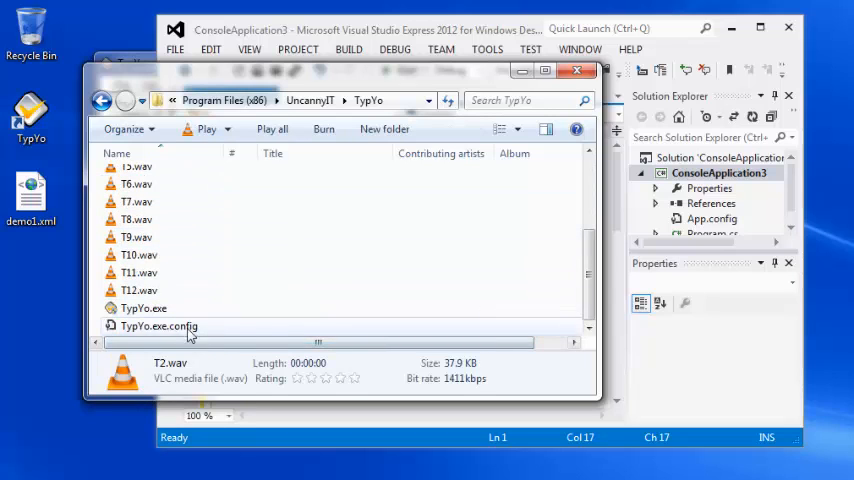
{"action": "mouse_move", "coordinate": [160, 326]}
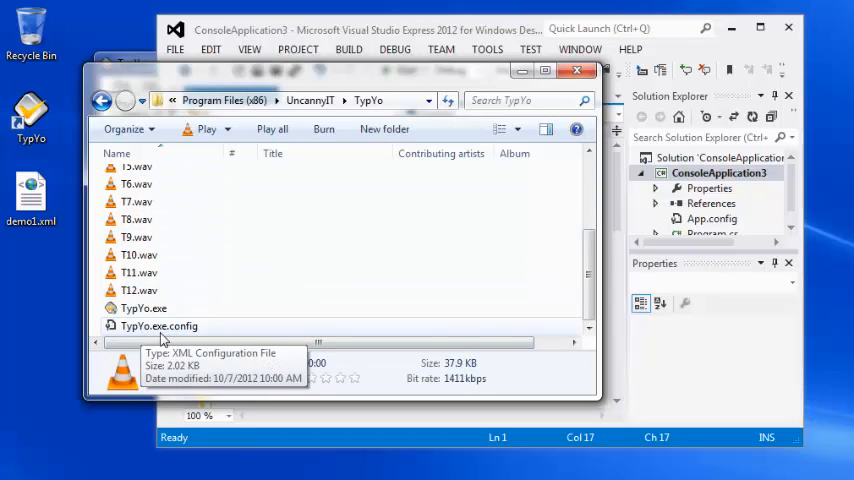
{"action": "mouse_move", "coordinate": [187, 337]}
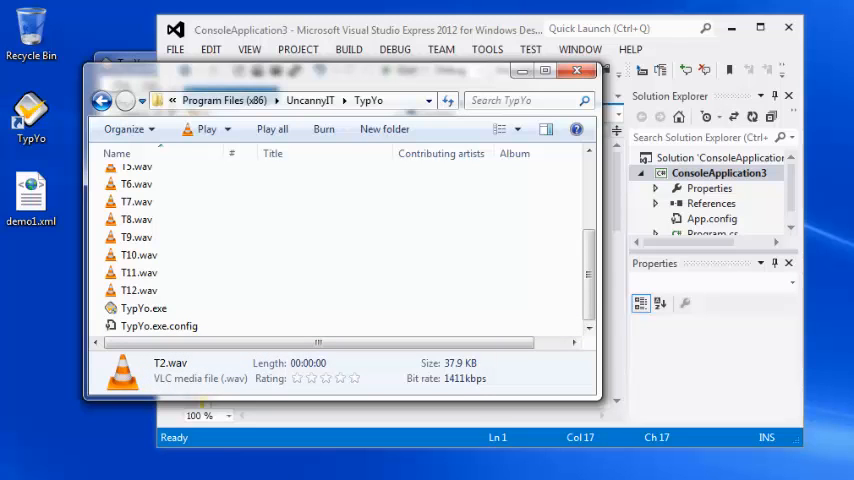
- Open TypYo.exe.config in Visual Studio and locate the AppsToIgnore setting
{"action": "double_click", "coordinate": [158, 326]}
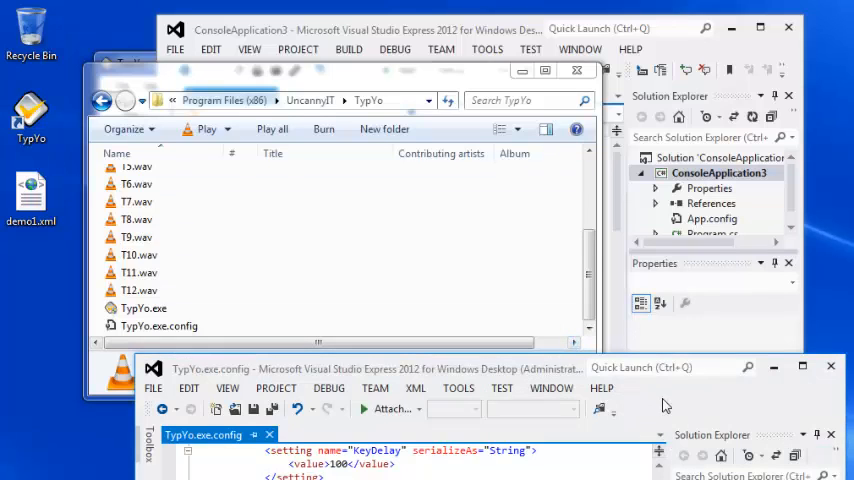
{"action": "mouse_move", "coordinate": [796, 370]}
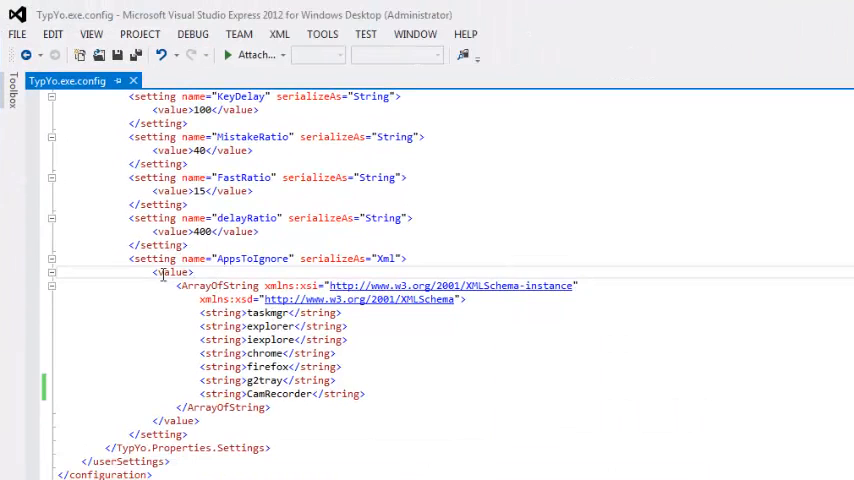
{"action": "scroll", "scroll_direction": "down", "scroll_amount": 3}
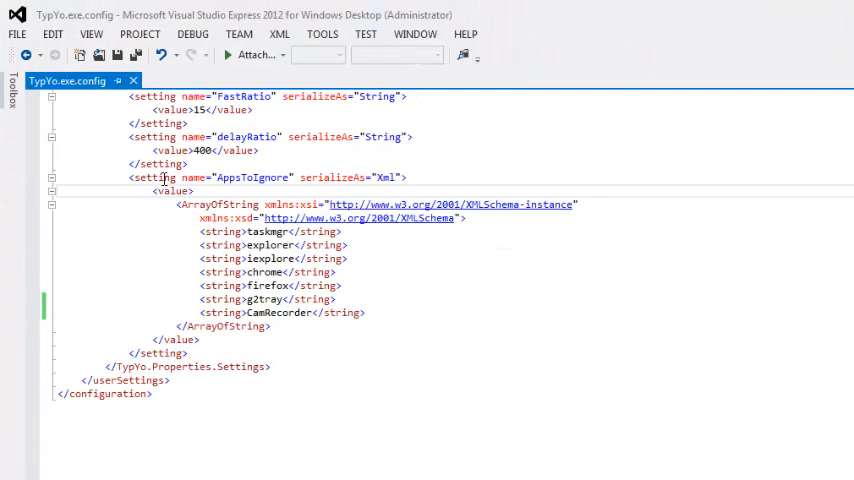
{"action": "double_click", "coordinate": [252, 177]}
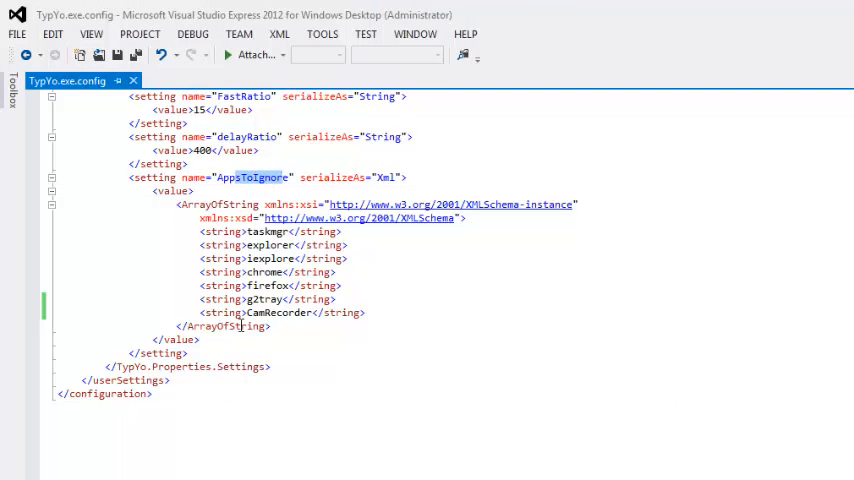